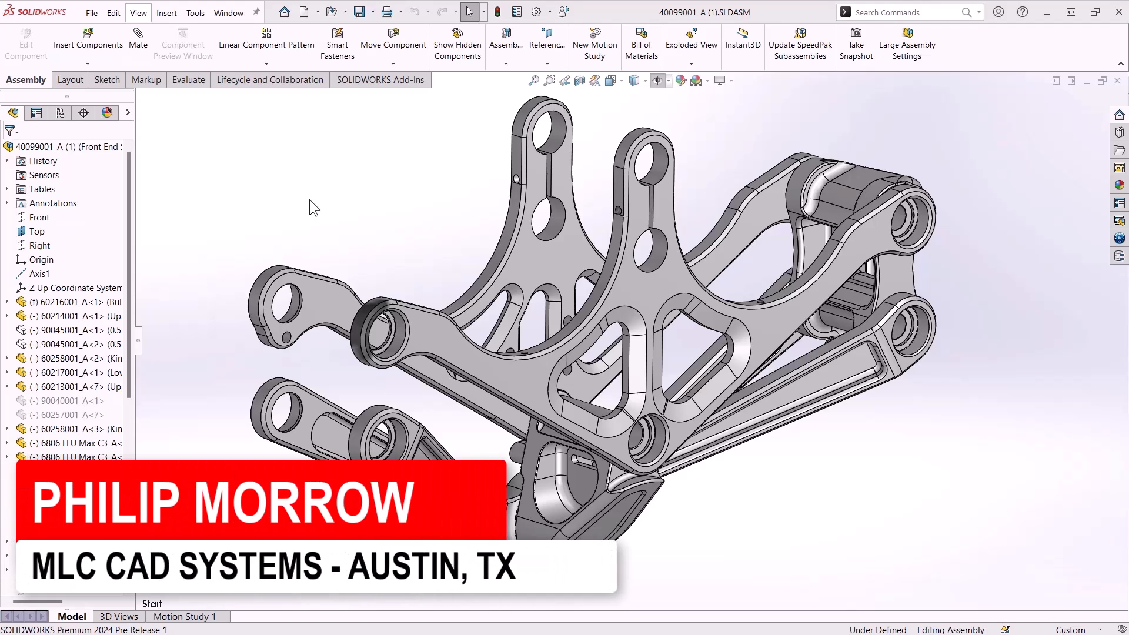
Step: Insert the open upright part using its Upright - Right - RX configuration
click(89, 37)
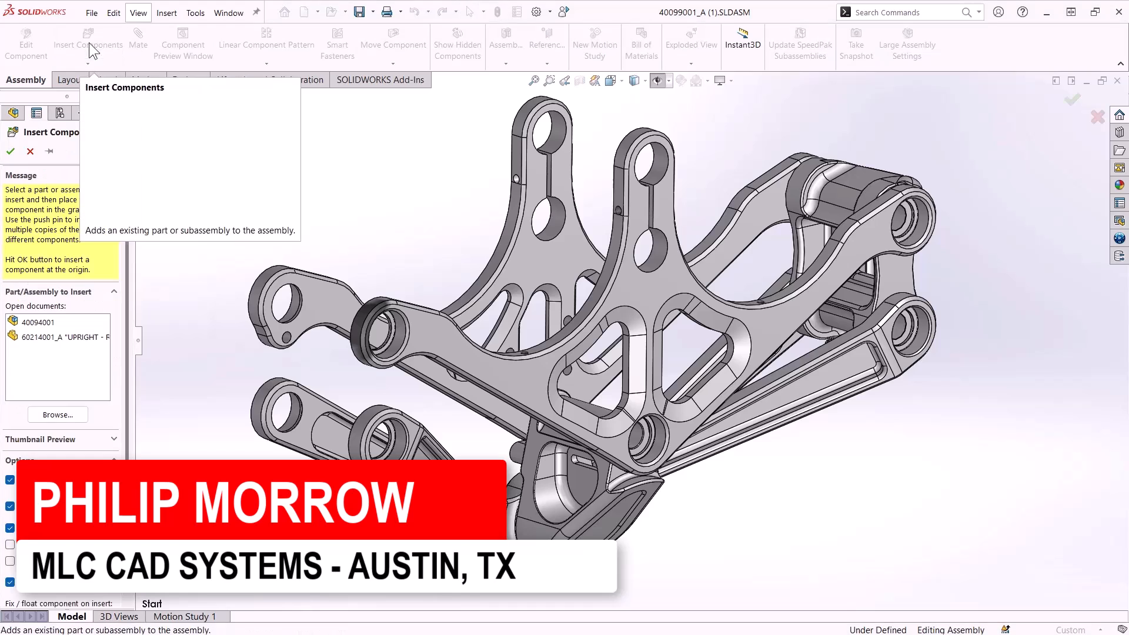
click(65, 336)
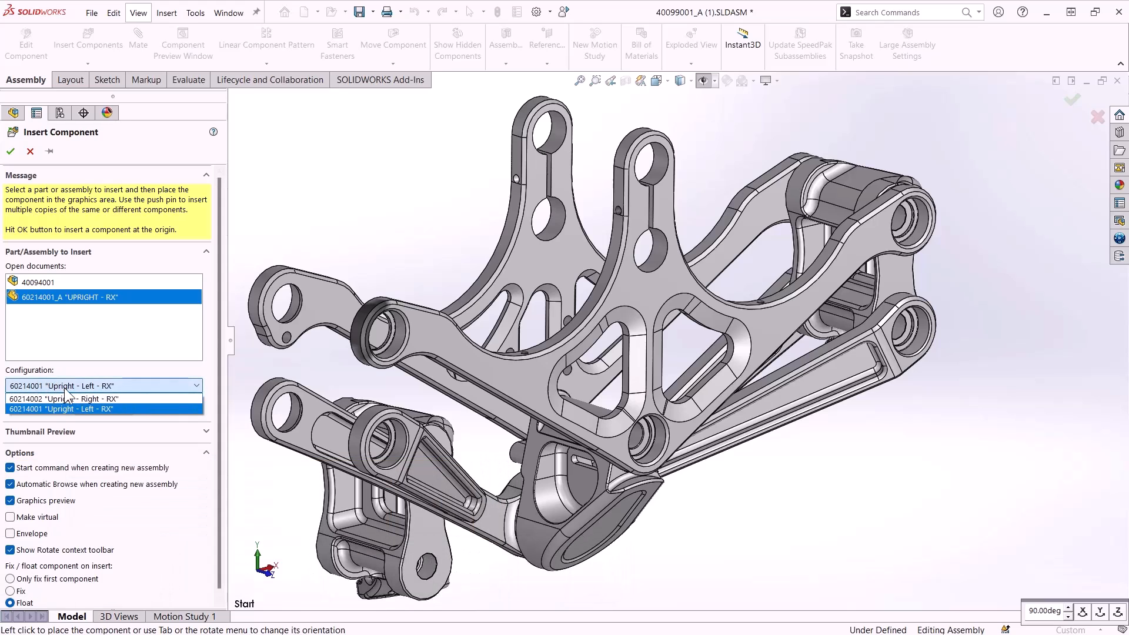
click(65, 399)
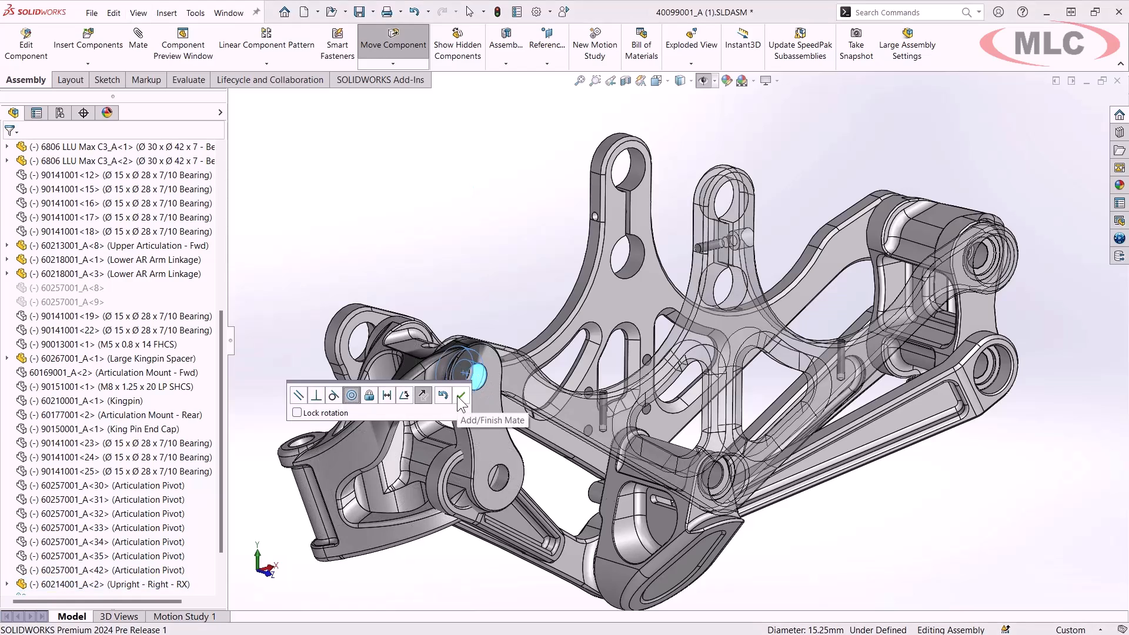
Step: Finish the first hole quick mate and select the upright's next hole face for mating
click(463, 395)
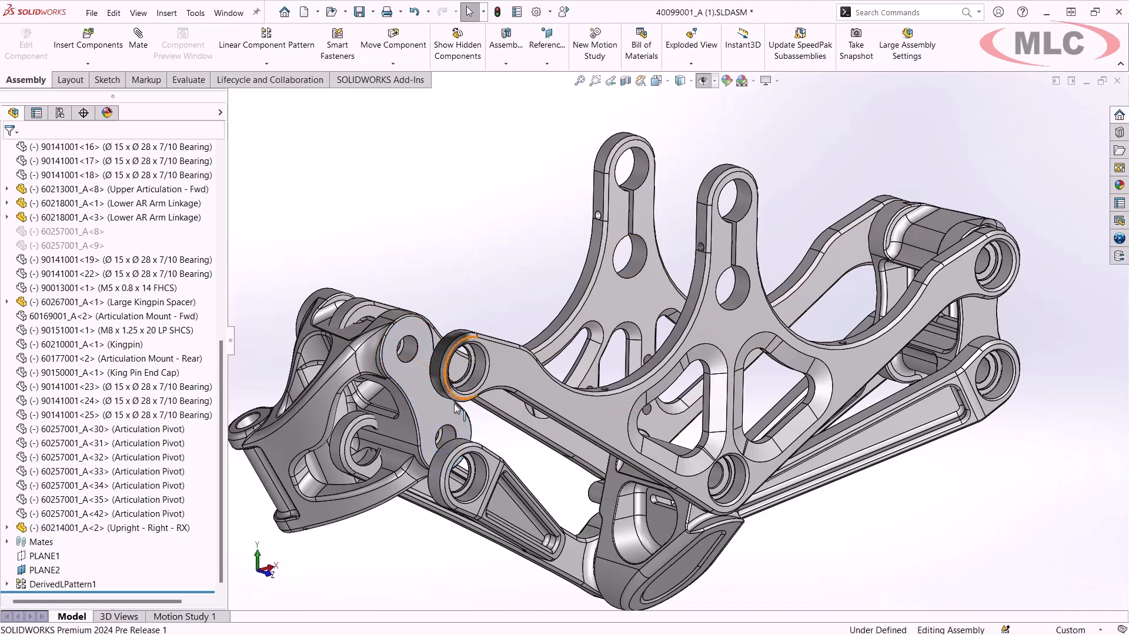
click(477, 475)
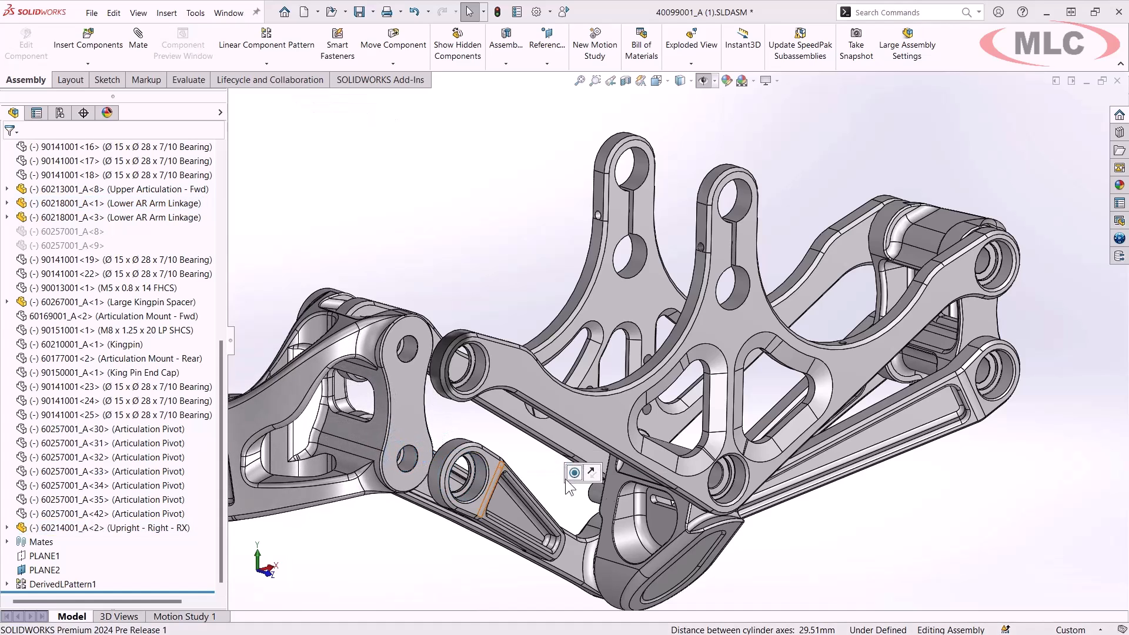
mouse_move(590, 471)
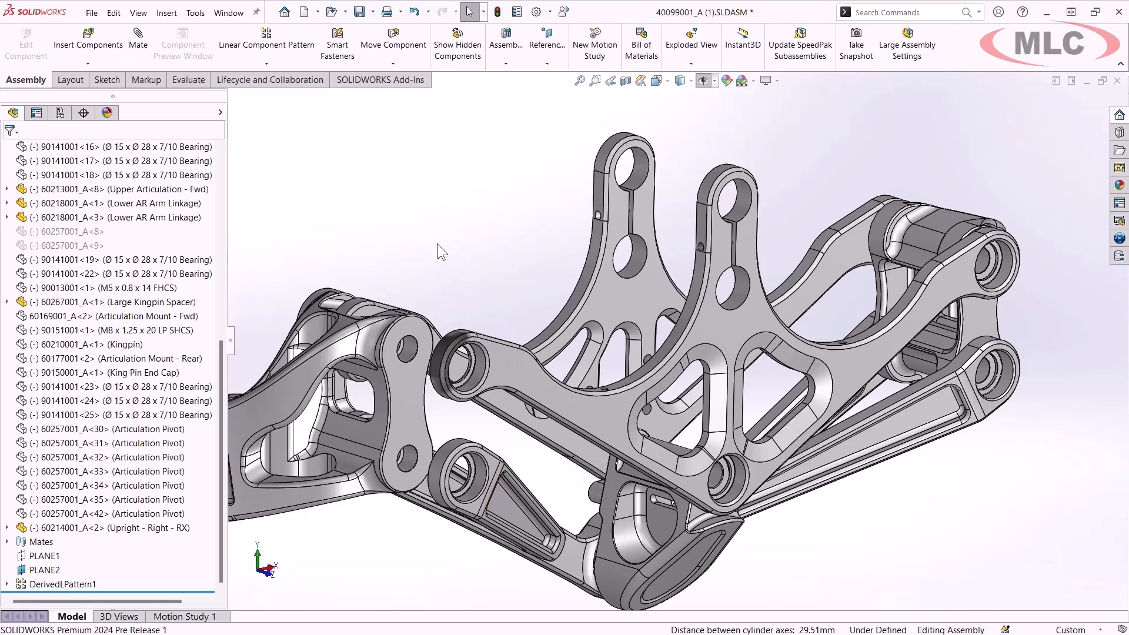
mouse_move(138, 42)
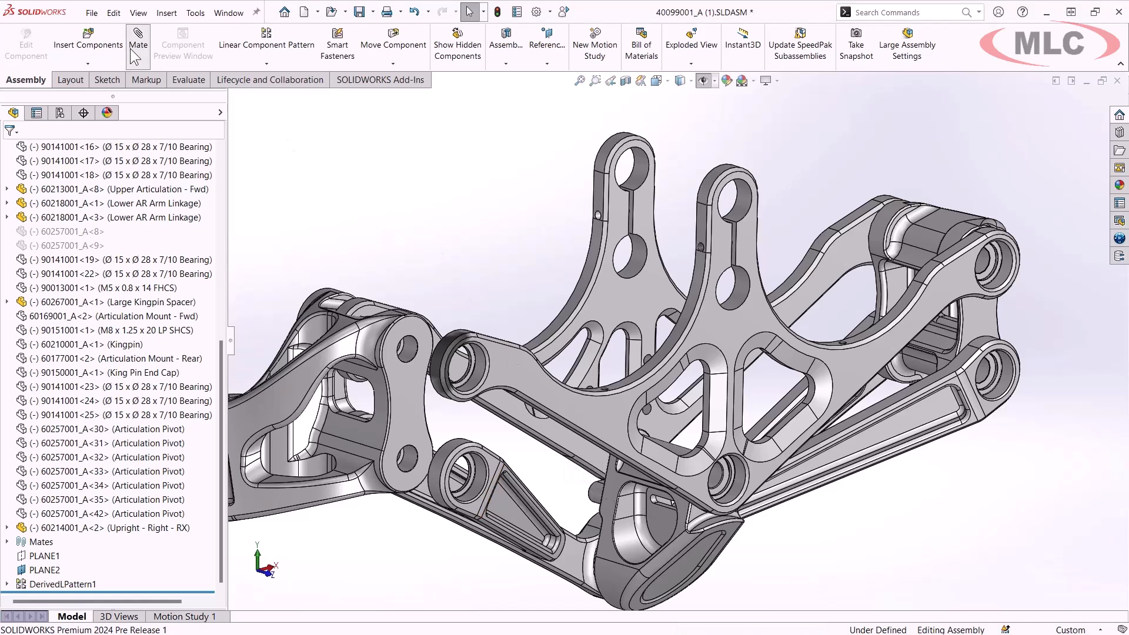
Step: Add a Width mate with Free constraint of about 74.2 mm centering the upright between the linkage faces
click(139, 34)
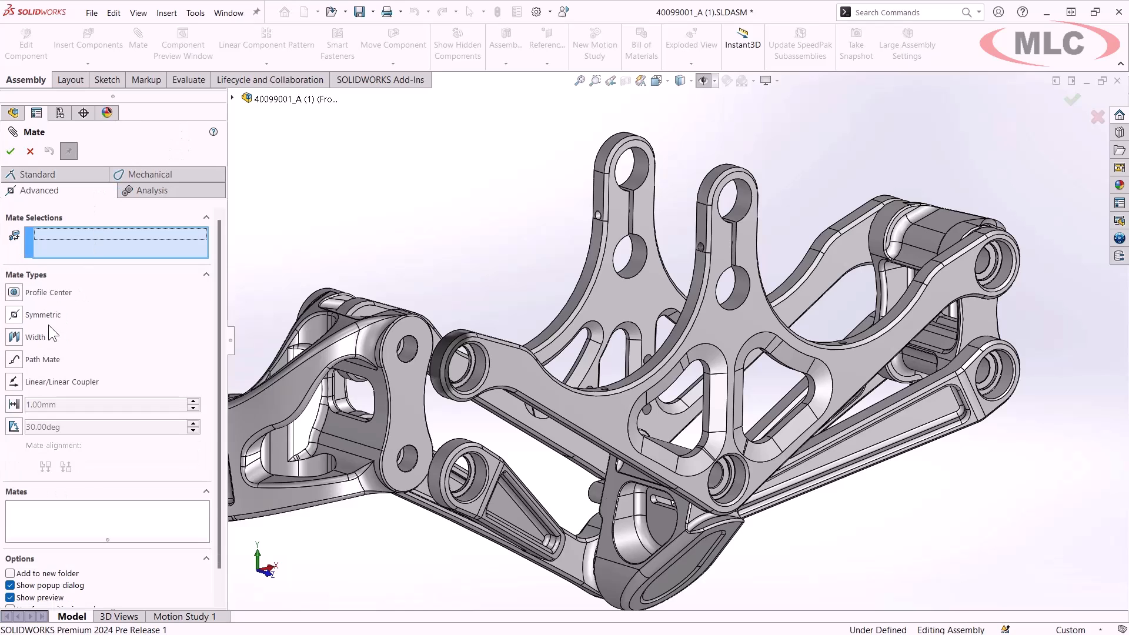
click(35, 337)
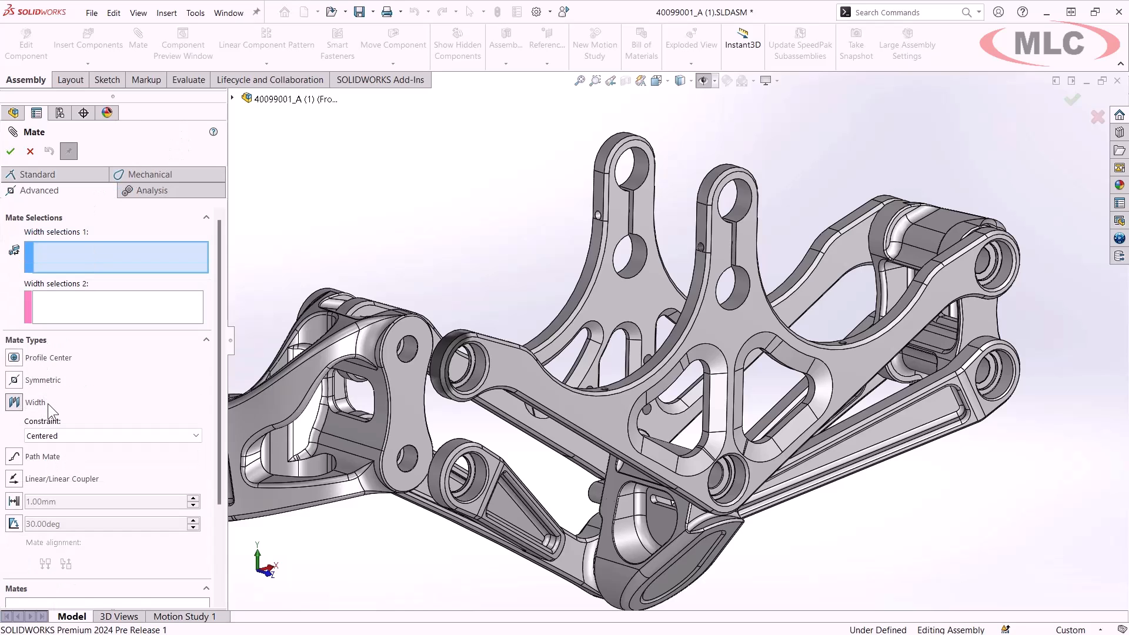
mouse_move(48, 410)
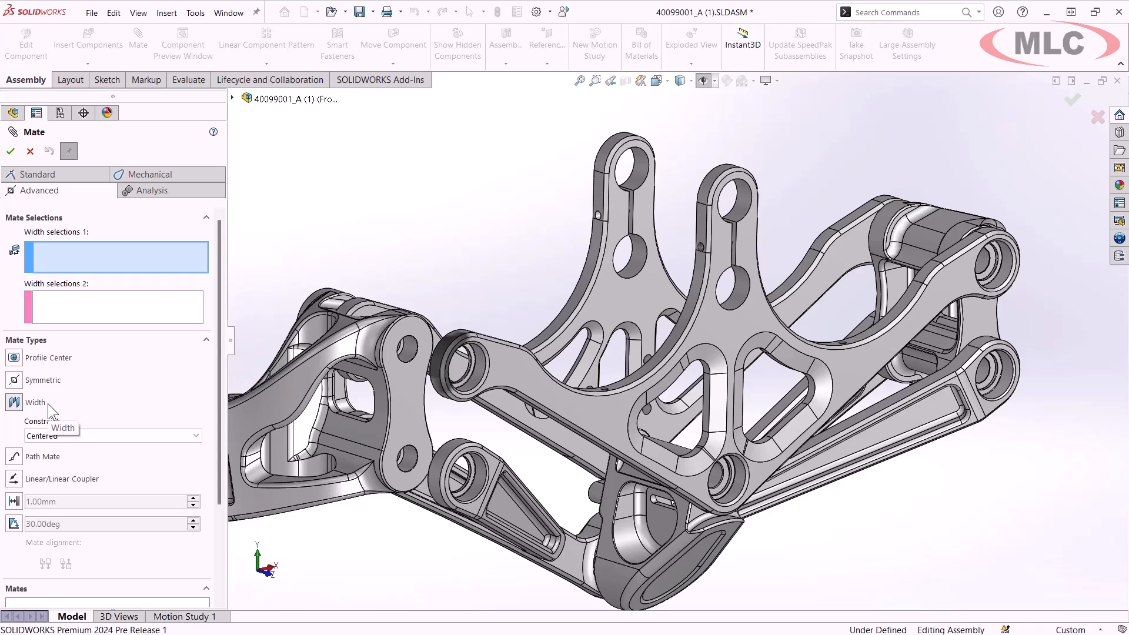
mouse_move(68, 258)
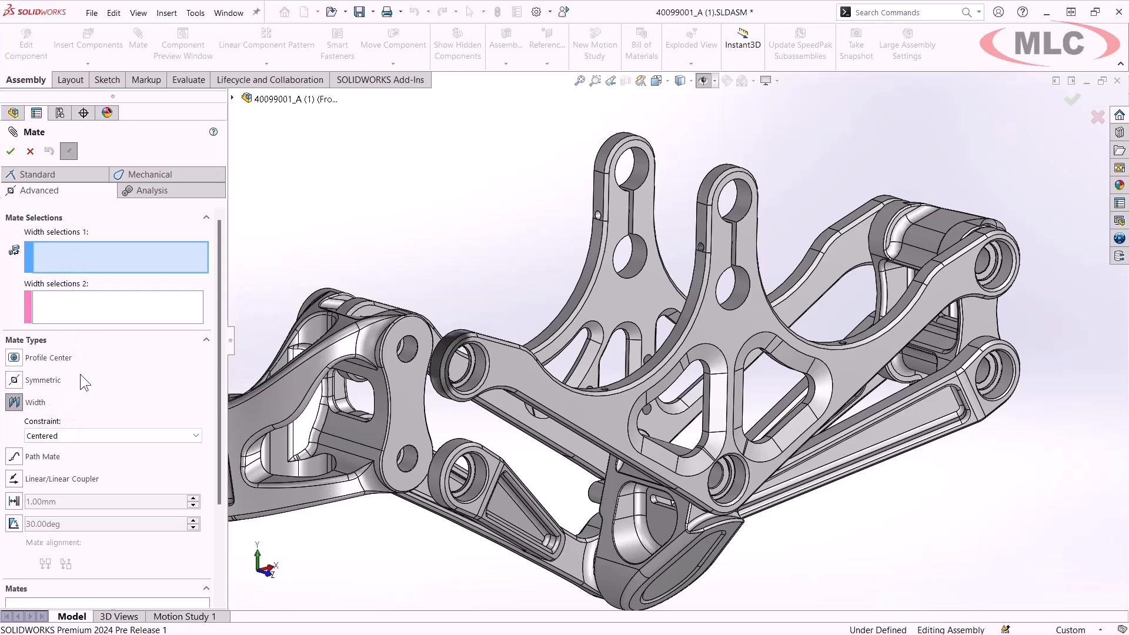
click(112, 435)
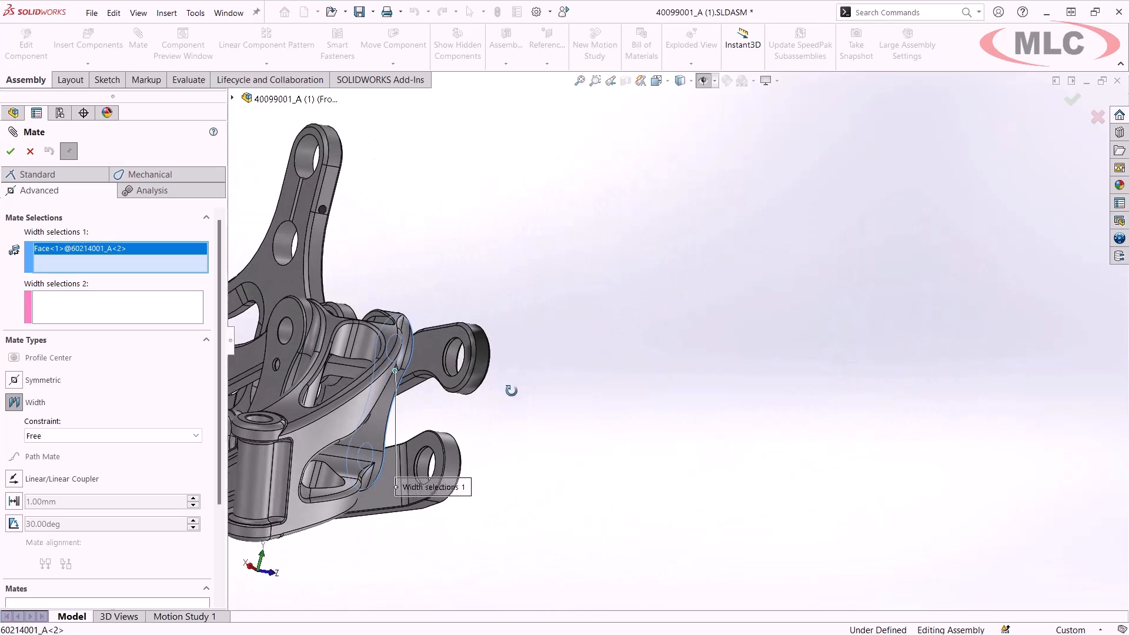
click(281, 353)
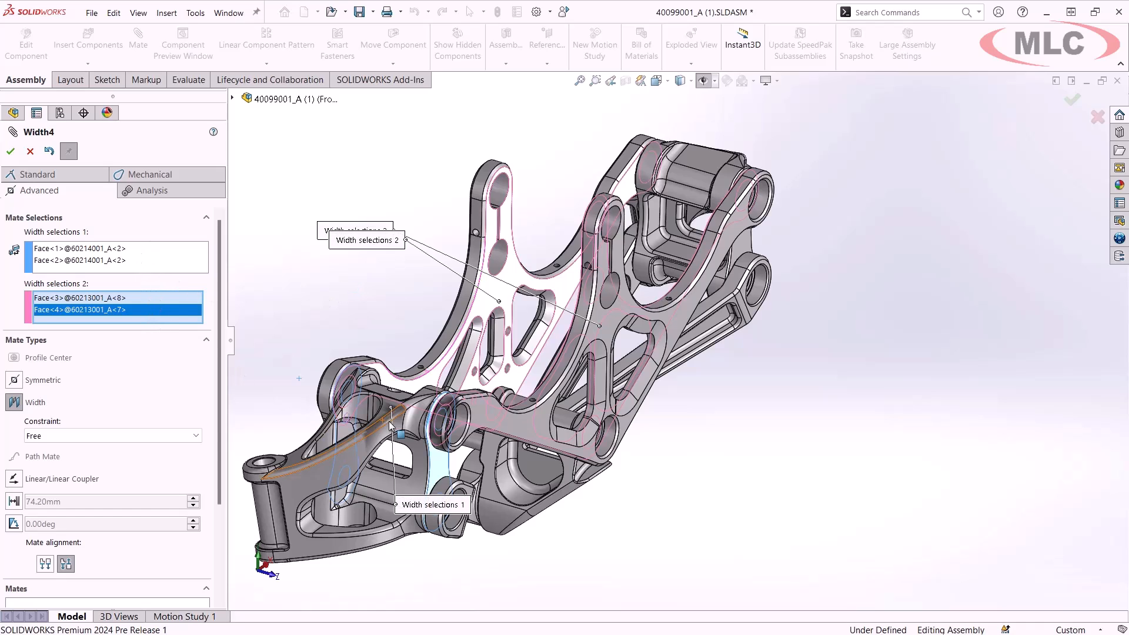
mouse_move(247, 361)
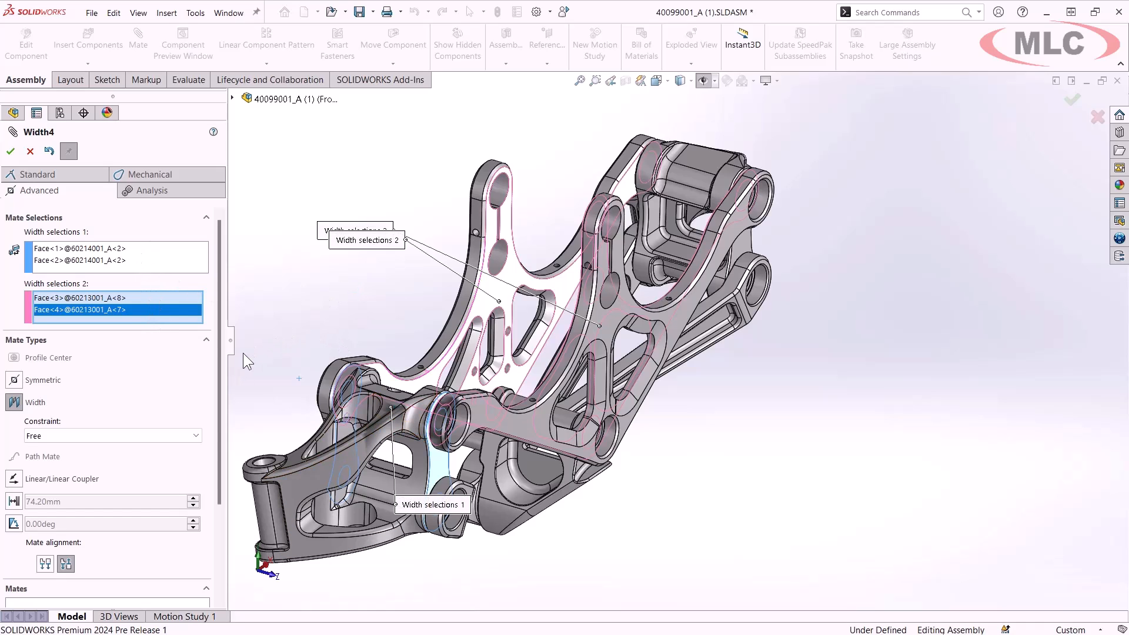
click(111, 435)
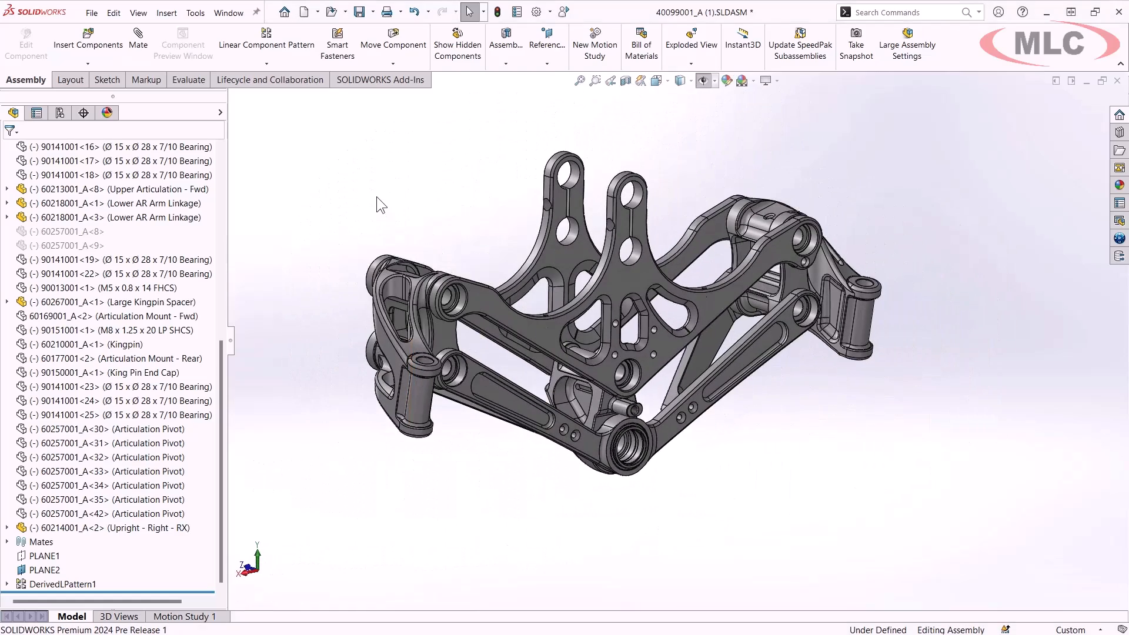
Step: Temporarily fix the upright while positioning the bushing, then exit the temporary fix
click(219, 112)
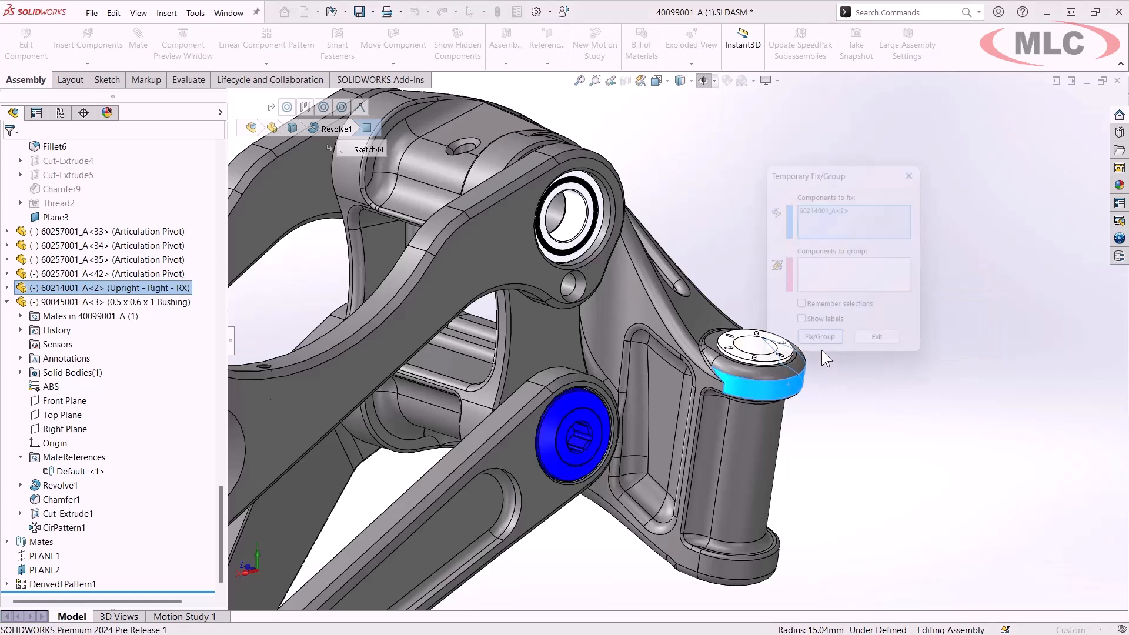
click(820, 336)
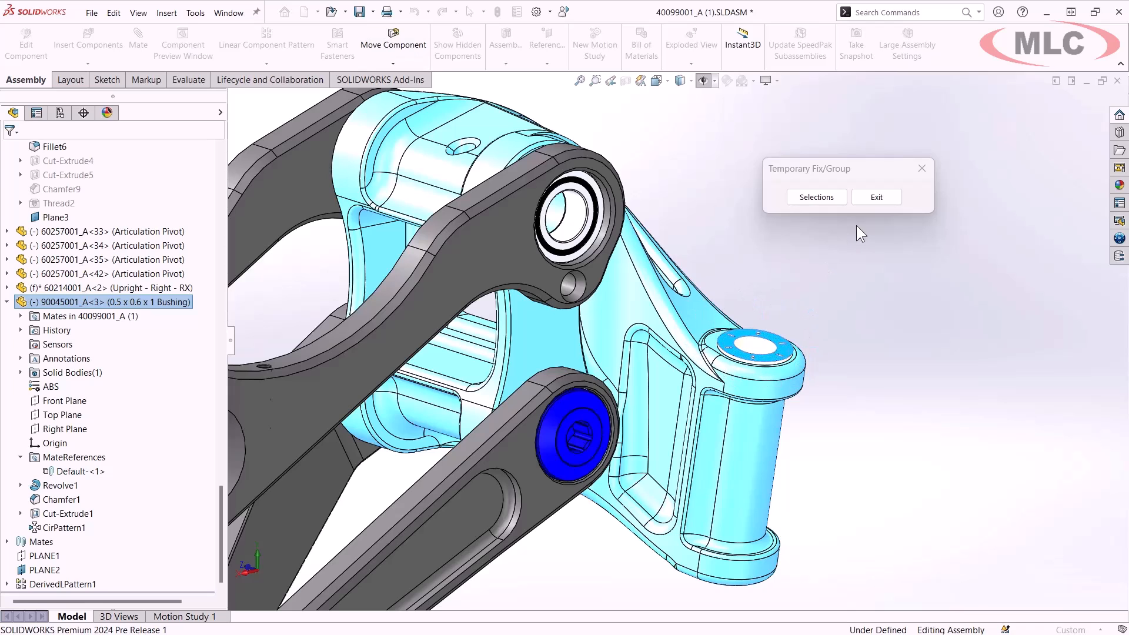
click(876, 198)
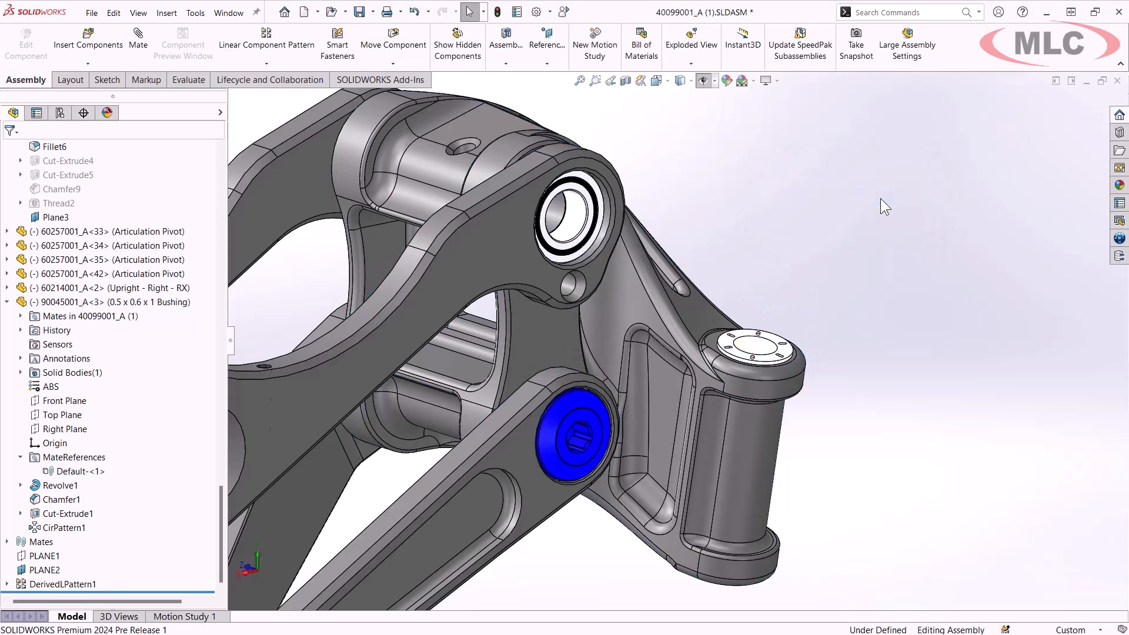
mouse_move(851, 287)
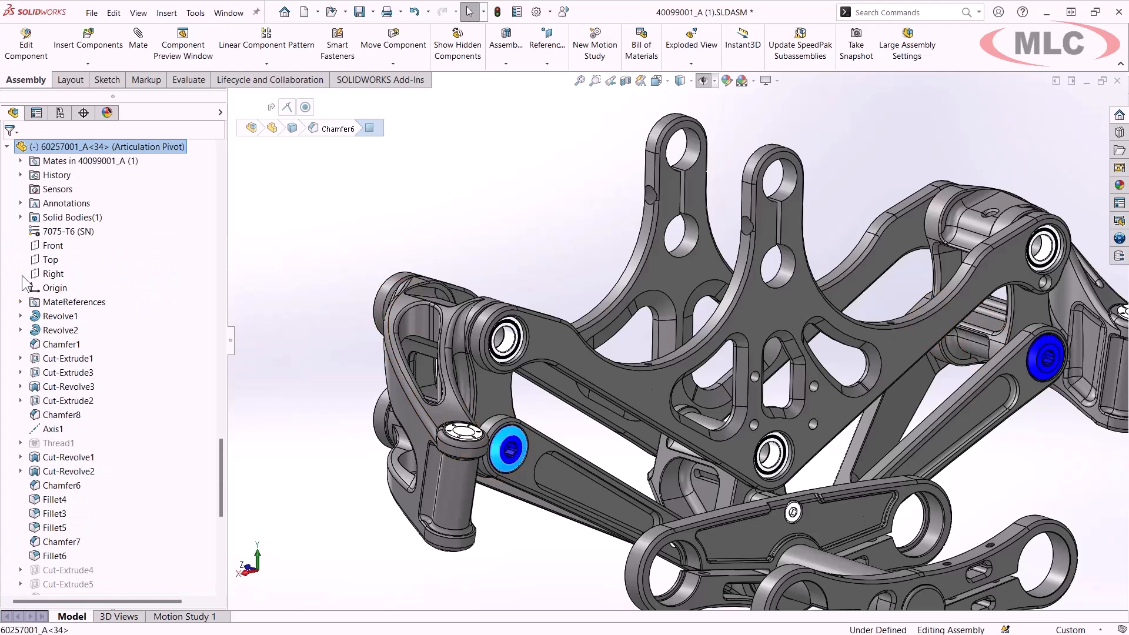
right_click(59, 315)
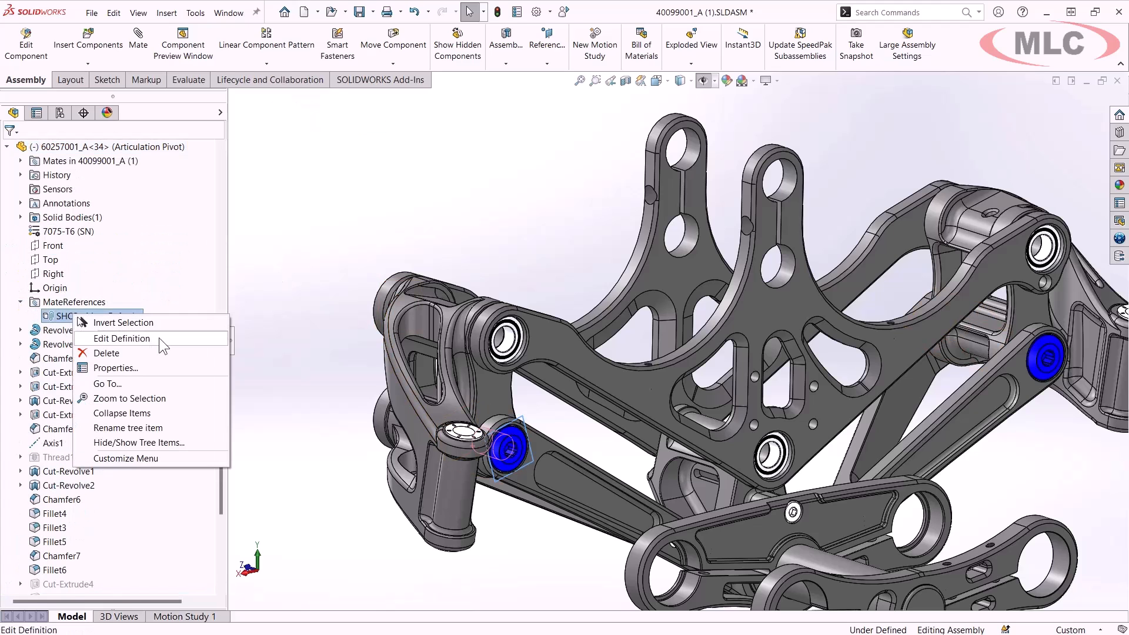
click(122, 339)
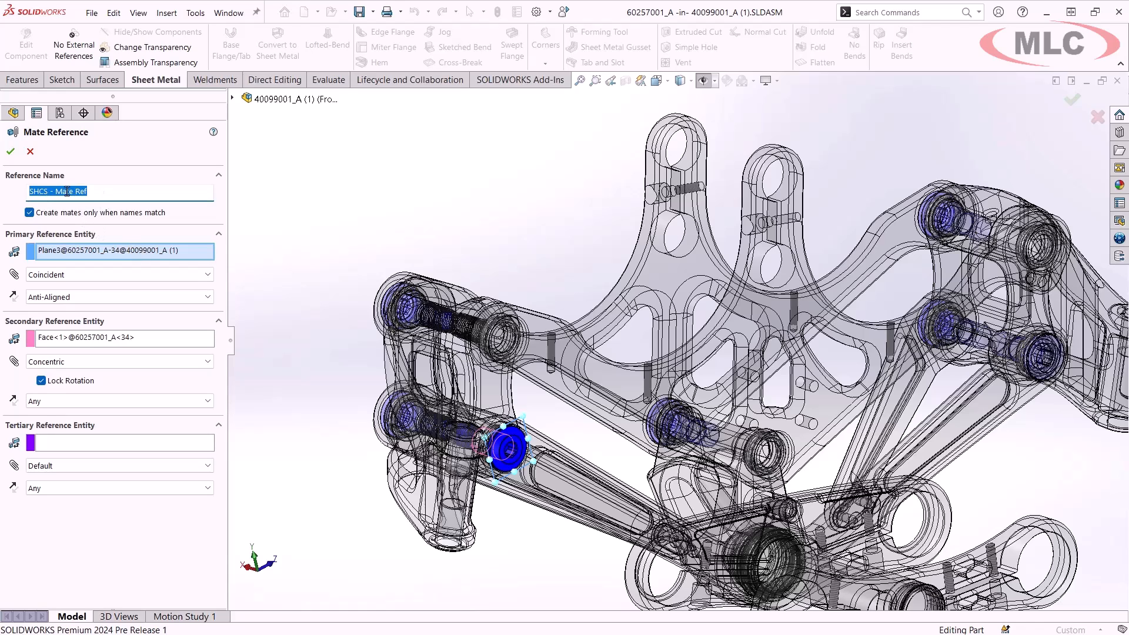
click(87, 191)
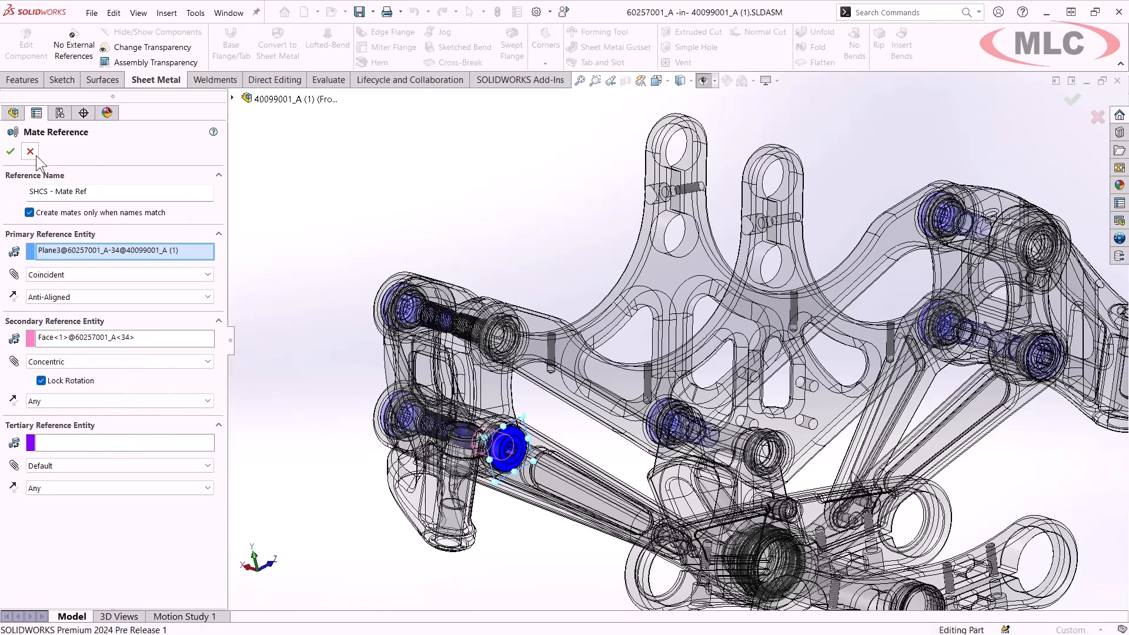
click(10, 152)
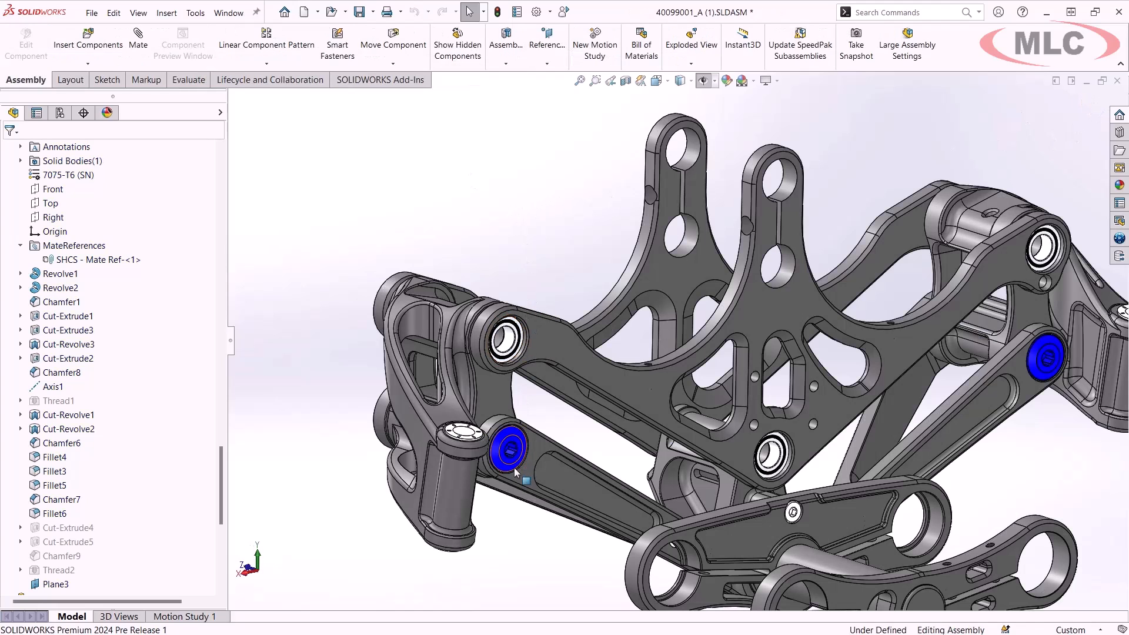
Step: Mate the articulation pivot's blue face using the first SHCS mate reference offered
click(506, 340)
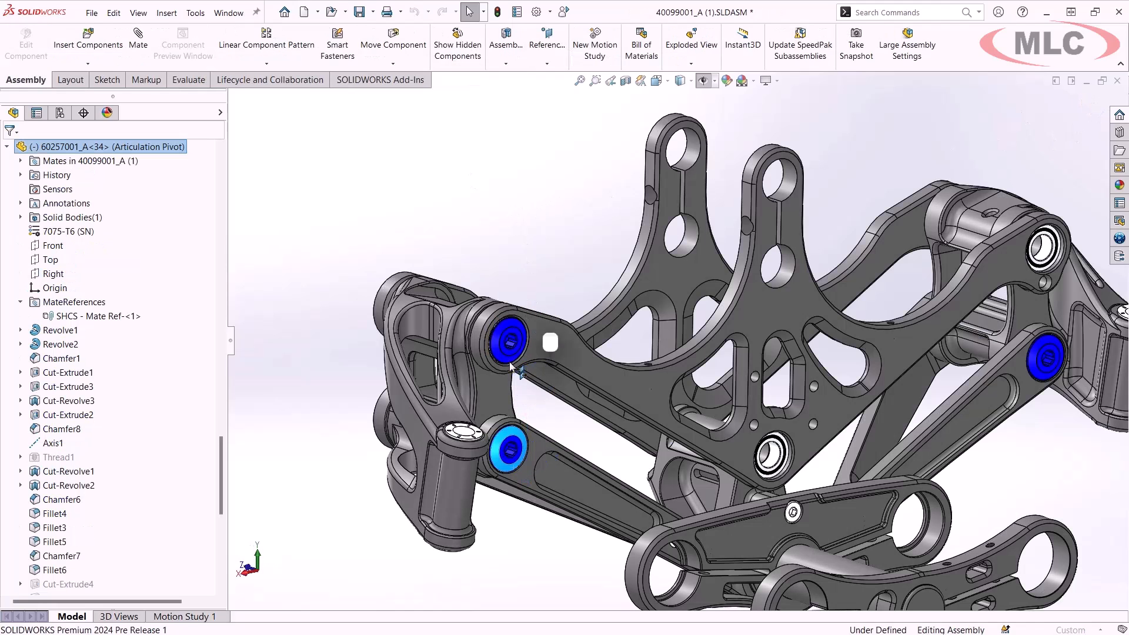
click(508, 452)
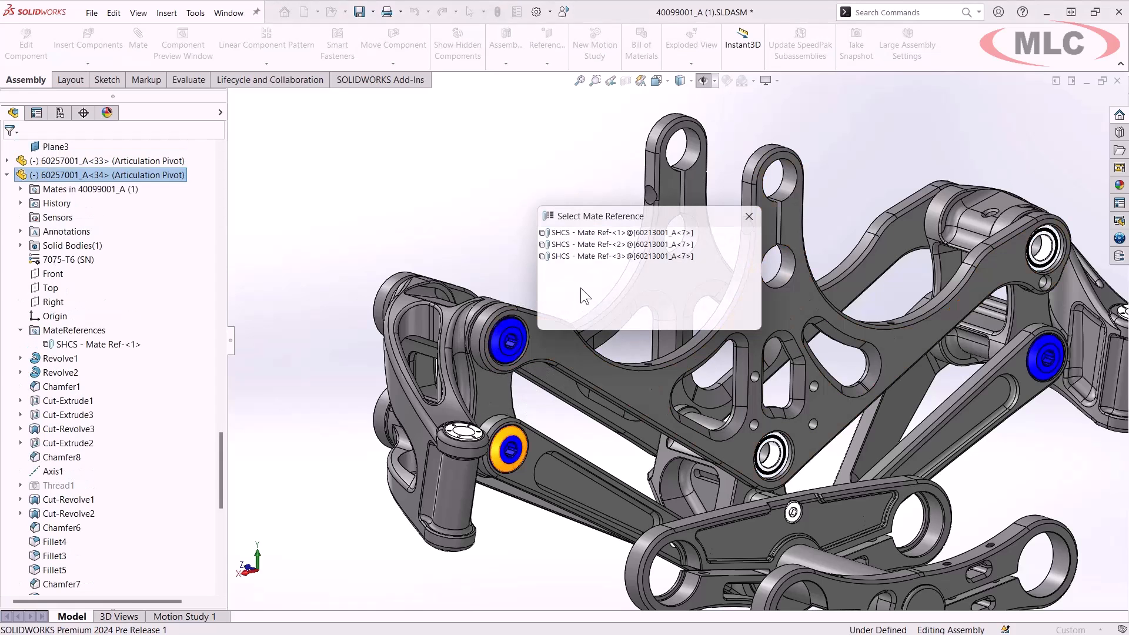
mouse_move(586, 287)
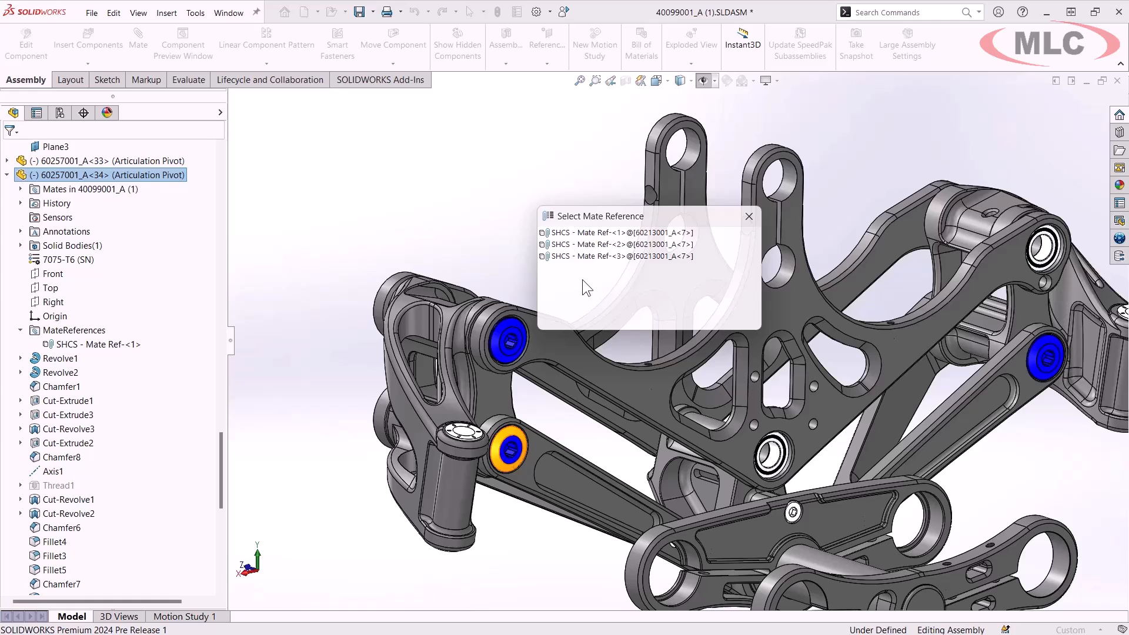
click(618, 232)
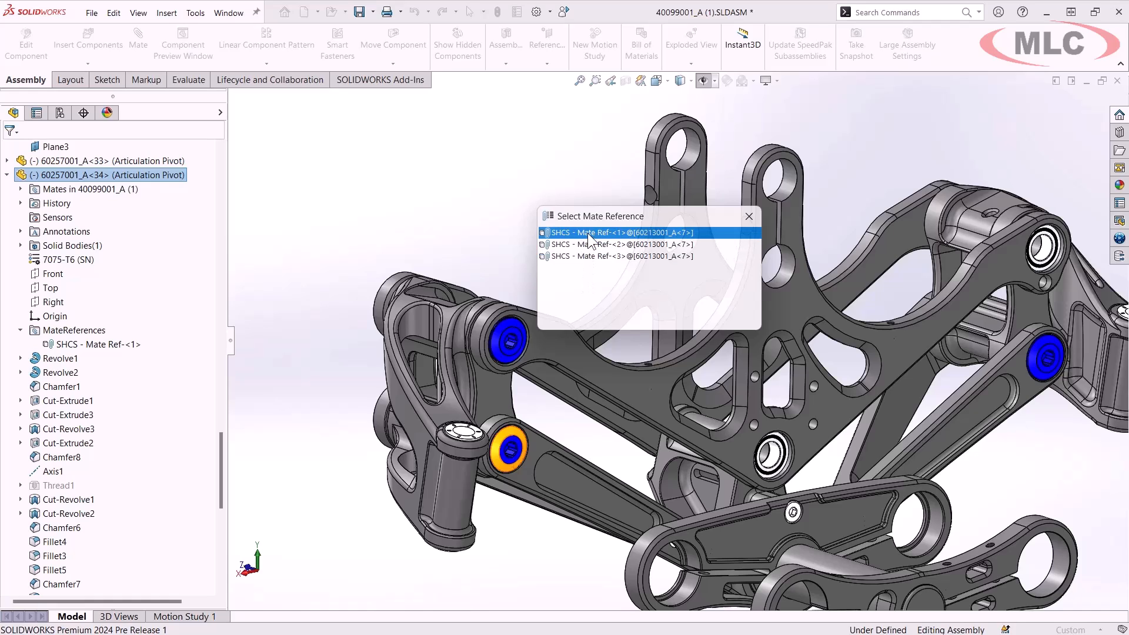
click(616, 231)
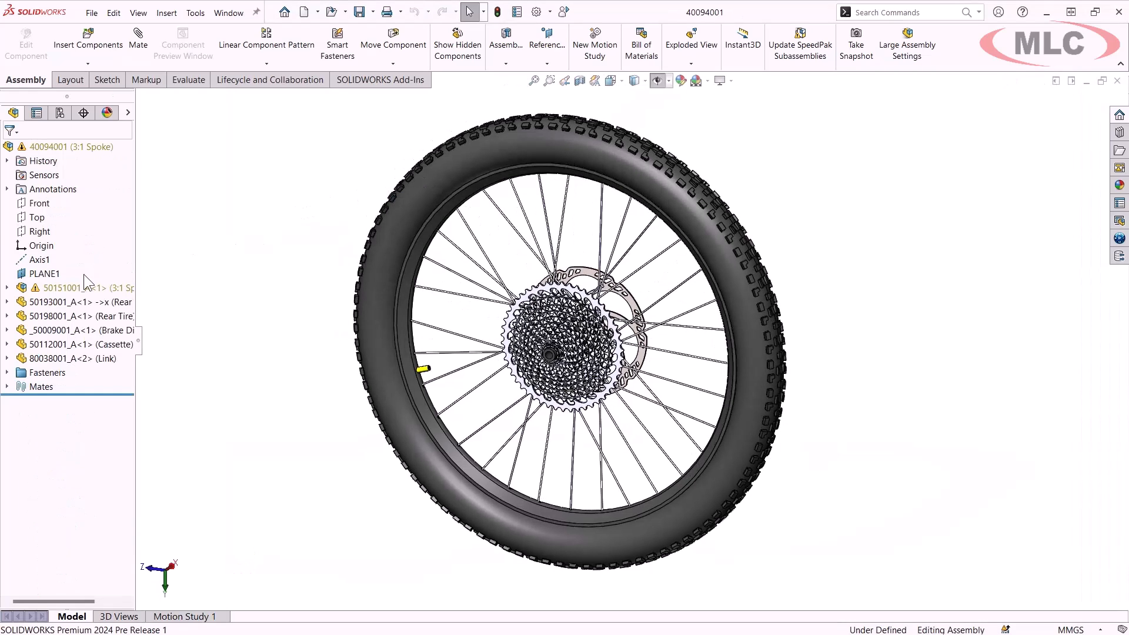
Step: Inspect LocalCirPattern2 in the spoke subassembly, cancel its edit and reopen its actions for repair
click(5, 287)
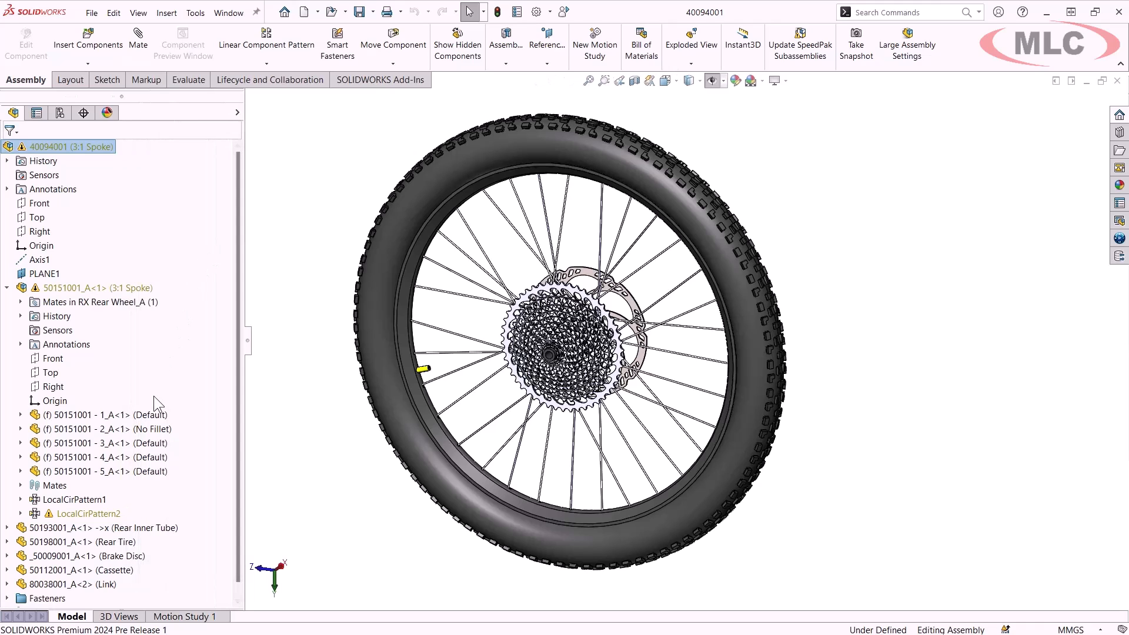
right_click(88, 513)
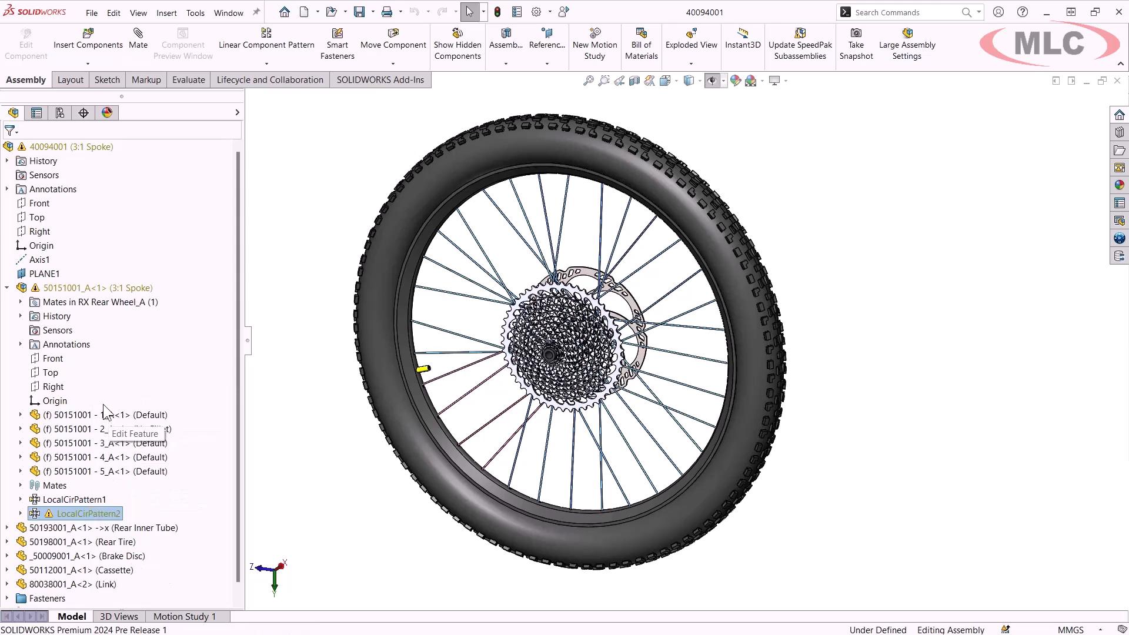
double_click(87, 513)
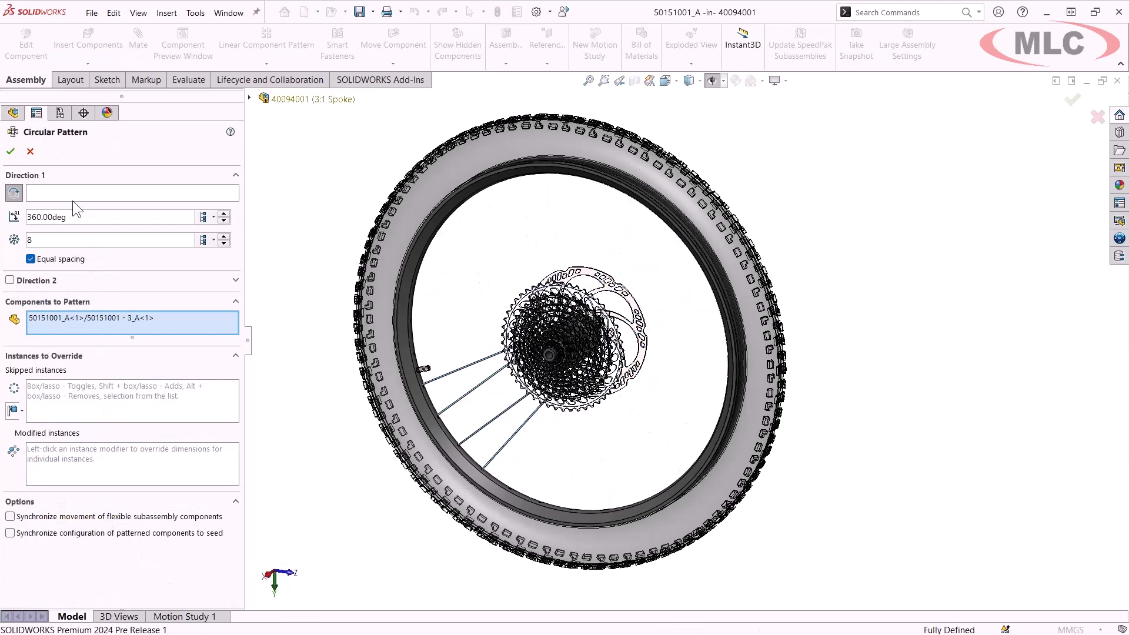
mouse_move(127, 202)
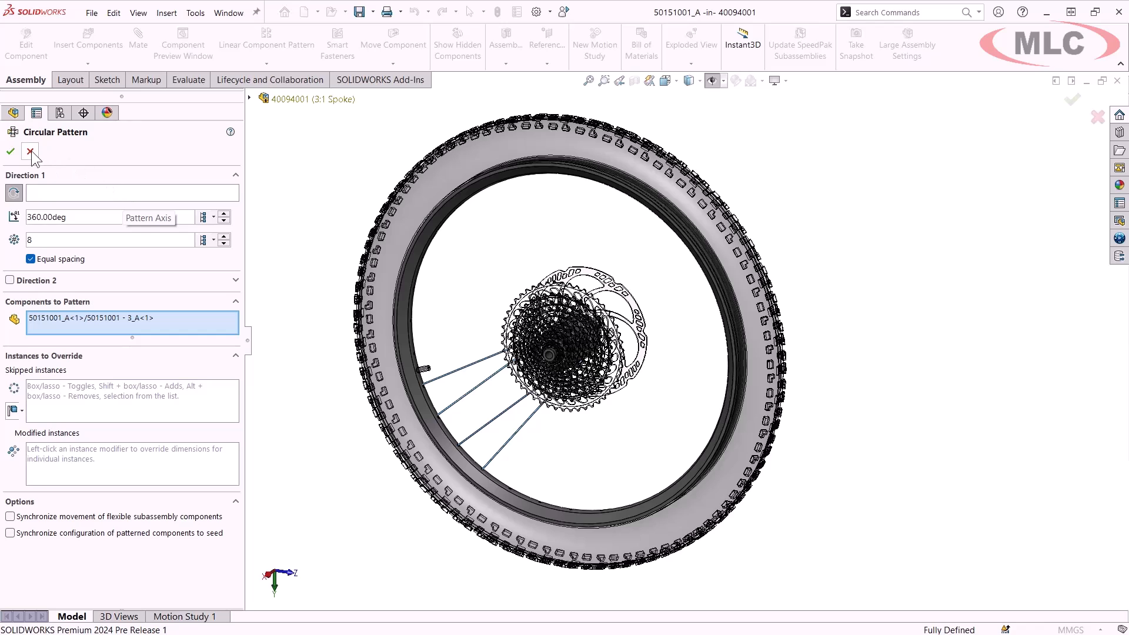
click(9, 152)
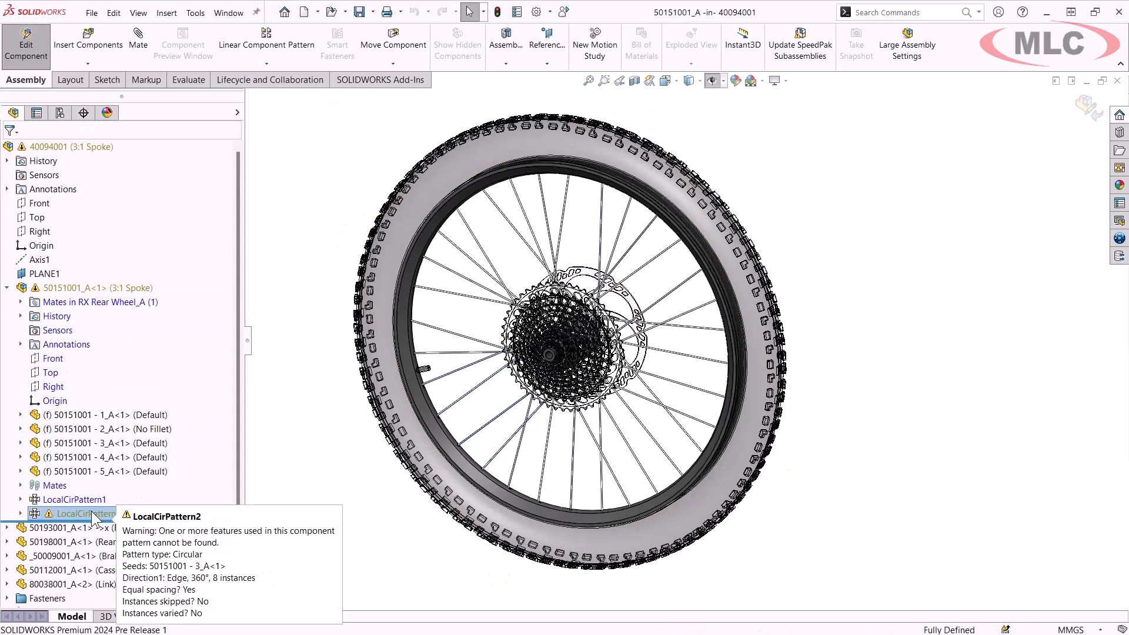
right_click(77, 514)
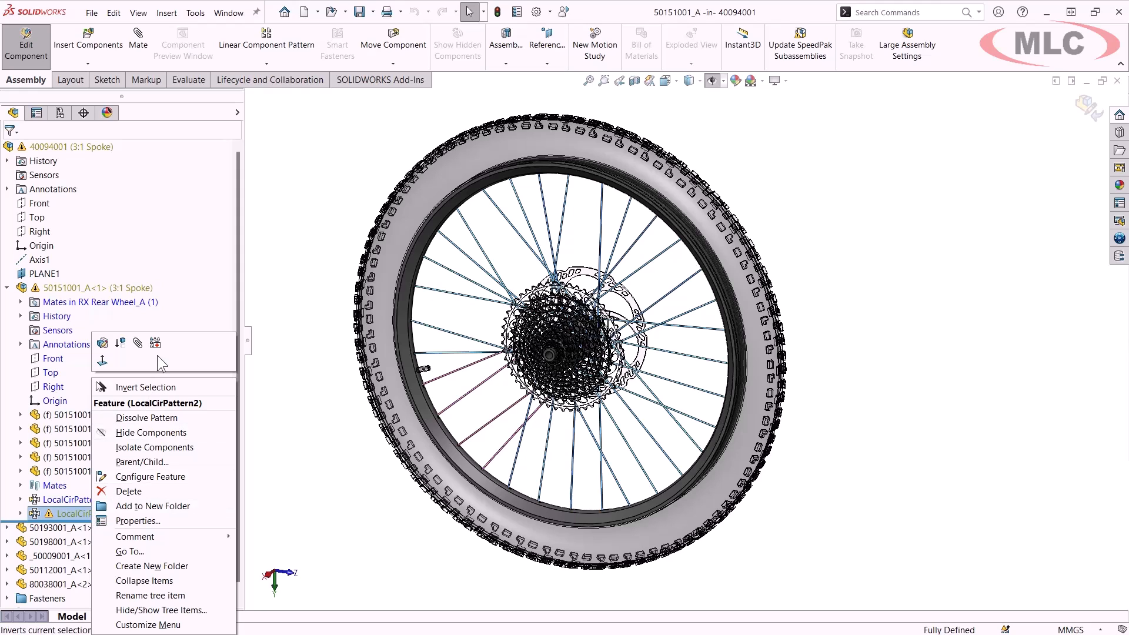
mouse_move(155, 343)
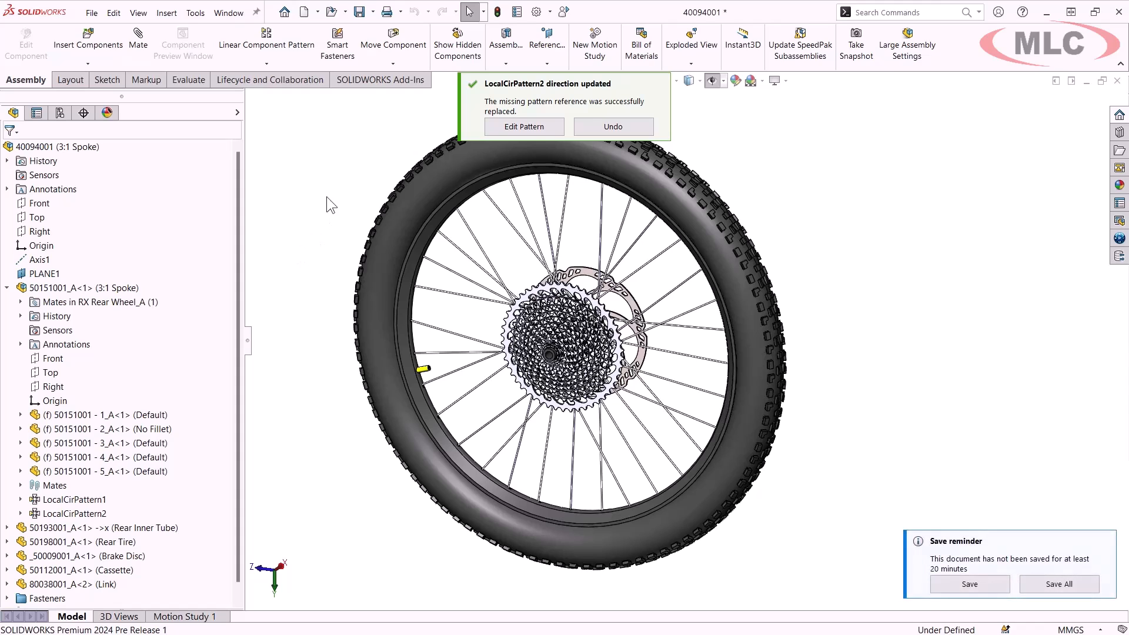
mouse_move(594, 109)
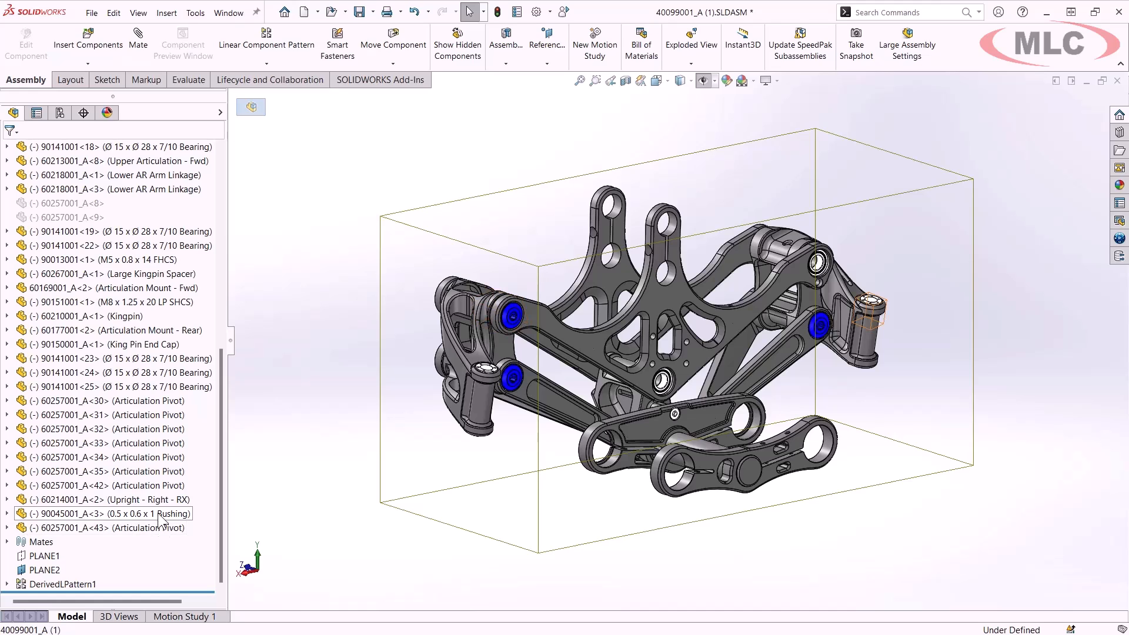
Step: Reorder pivot instance 43 after 42 and give pivot instance 30 the component reference RIGHT
click(90, 526)
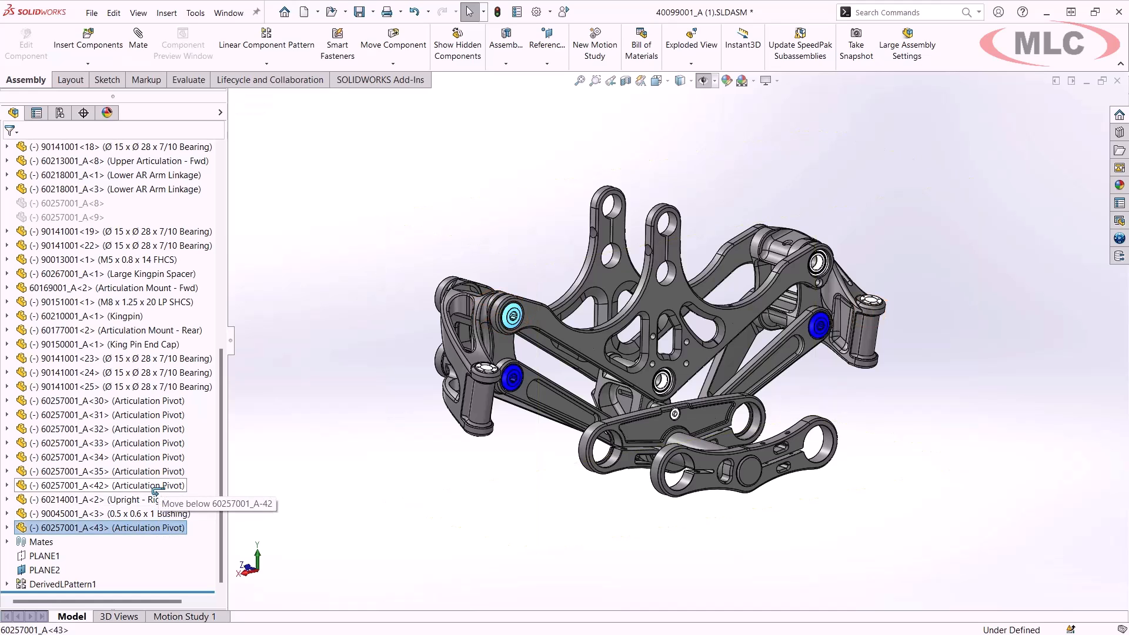
click(103, 400)
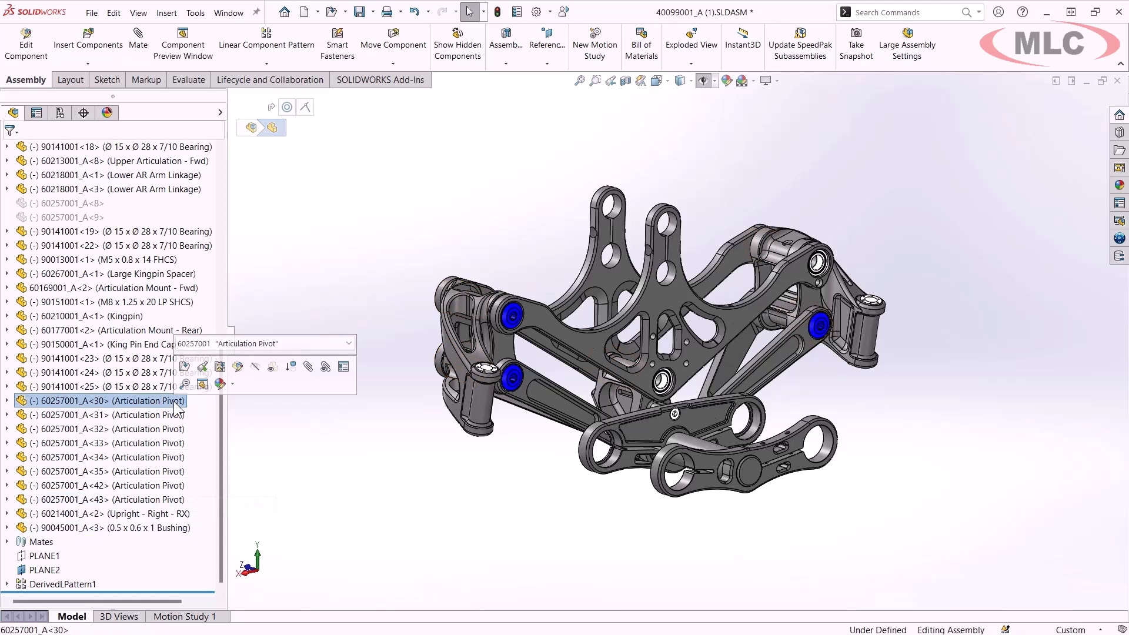
mouse_move(343, 367)
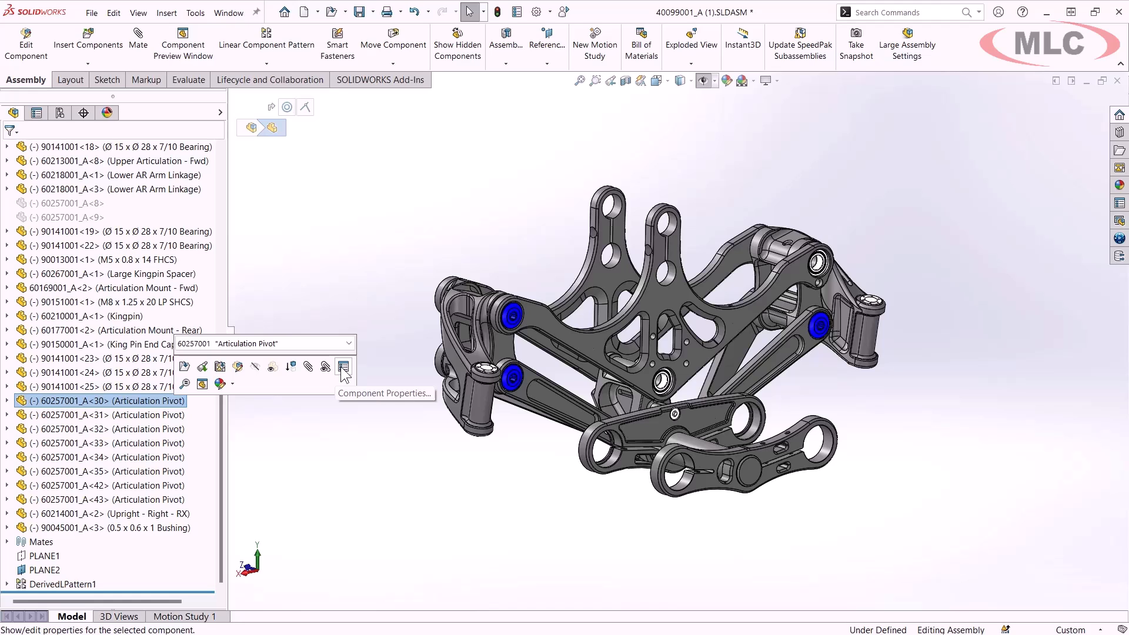
click(344, 366)
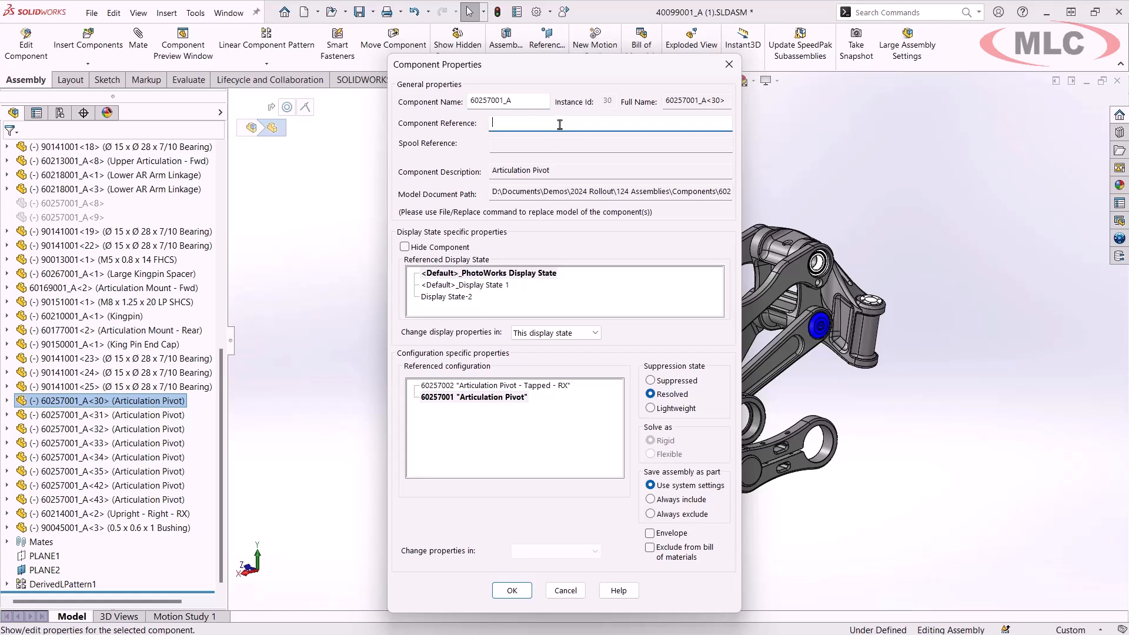
text(RIGHT)
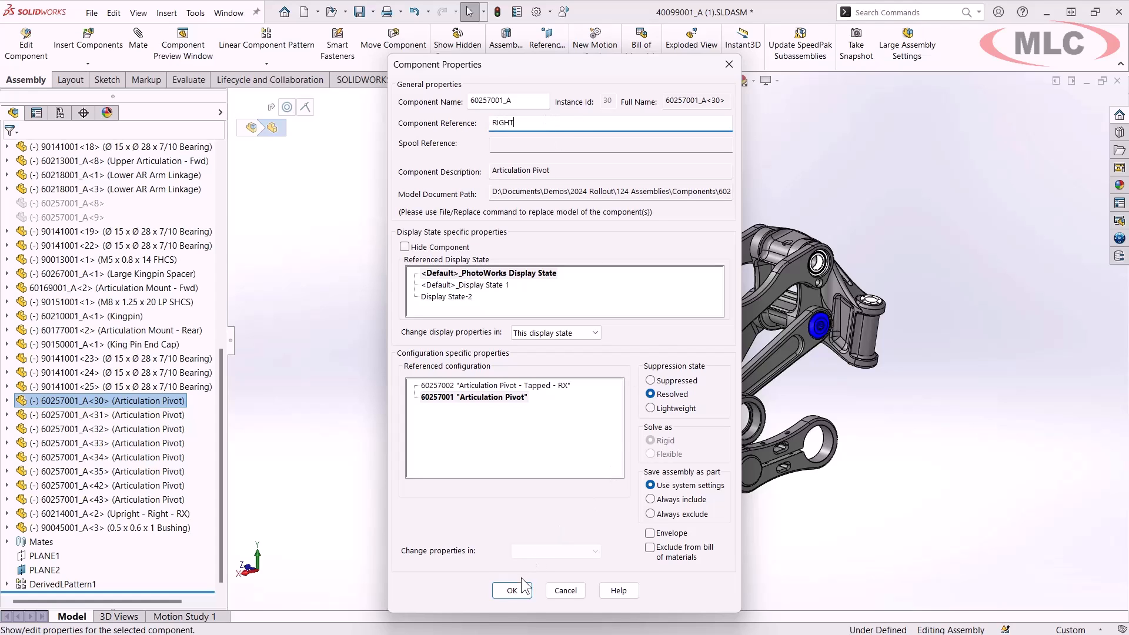
click(511, 590)
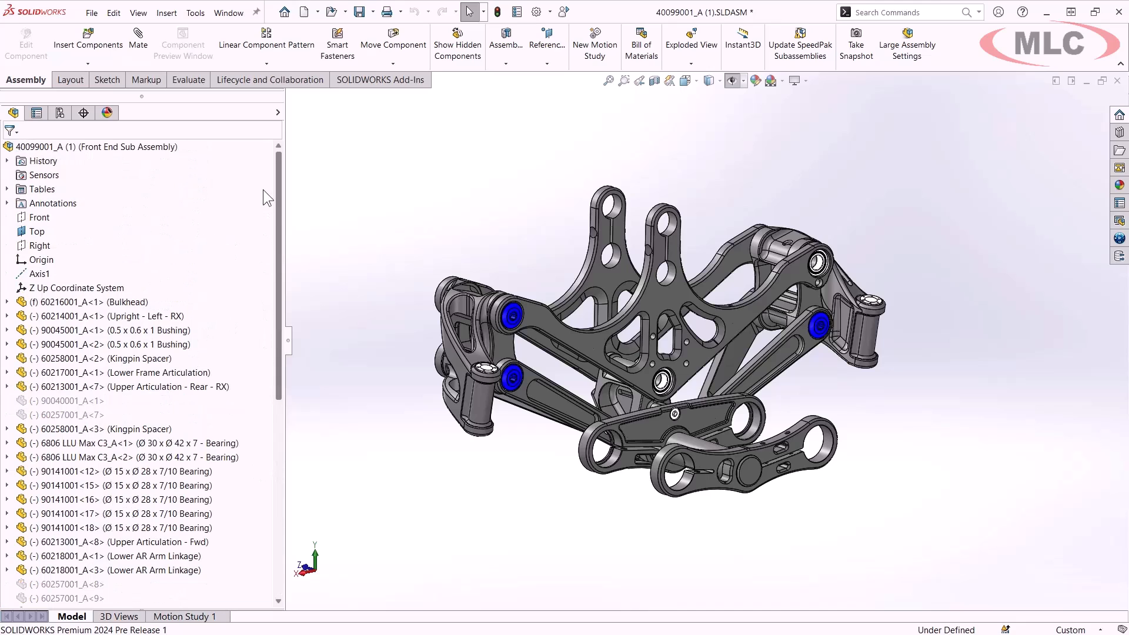
Step: In Edit Component References, replace the mistyped LIGHT with LEFT for the remaining pivots, upright and bushing
right_click(76, 146)
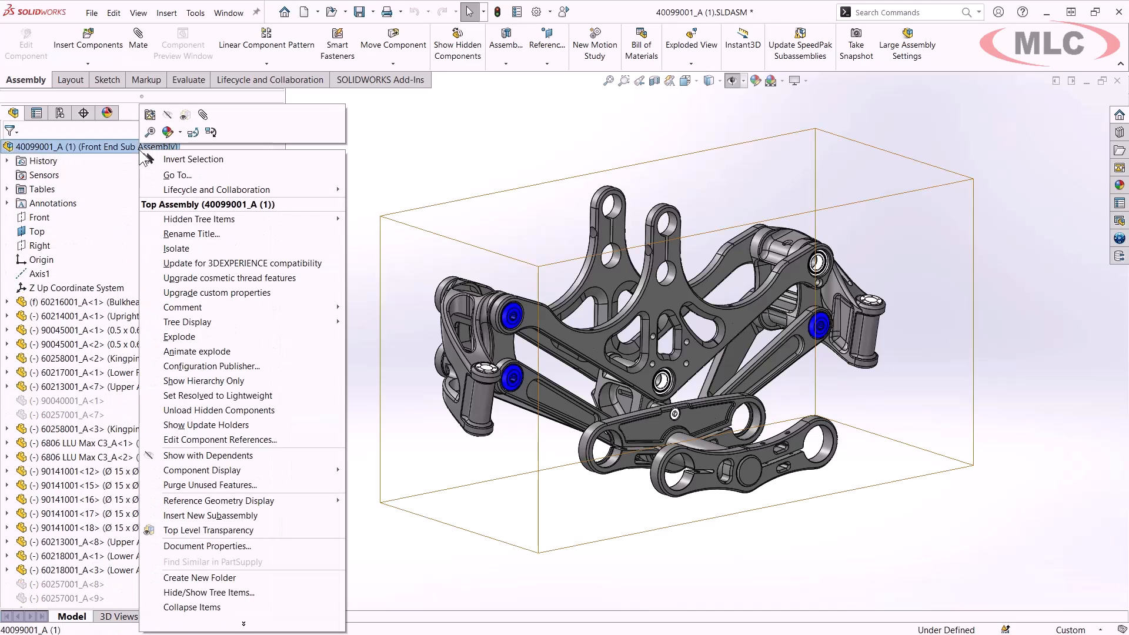
mouse_move(261, 442)
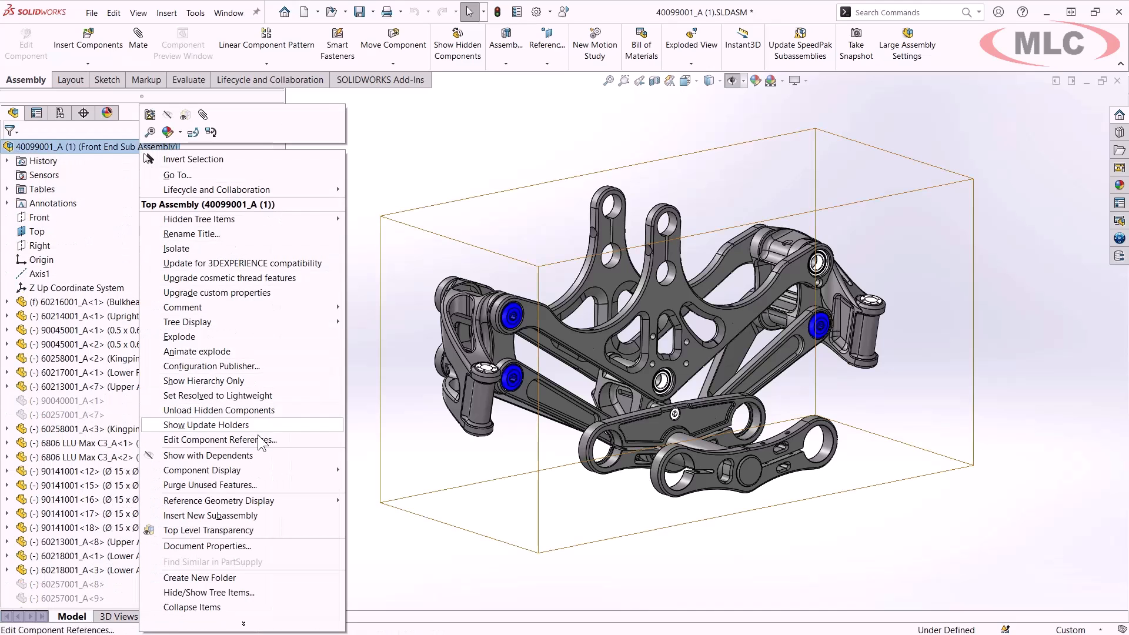
click(211, 440)
text(LIGHT)
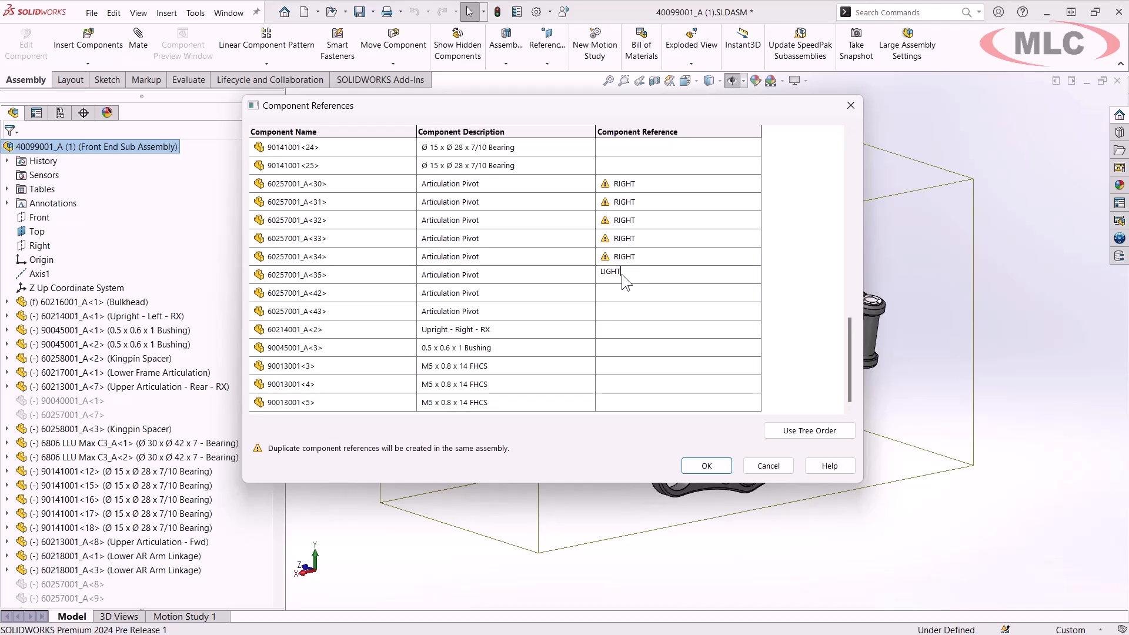
double_click(609, 270)
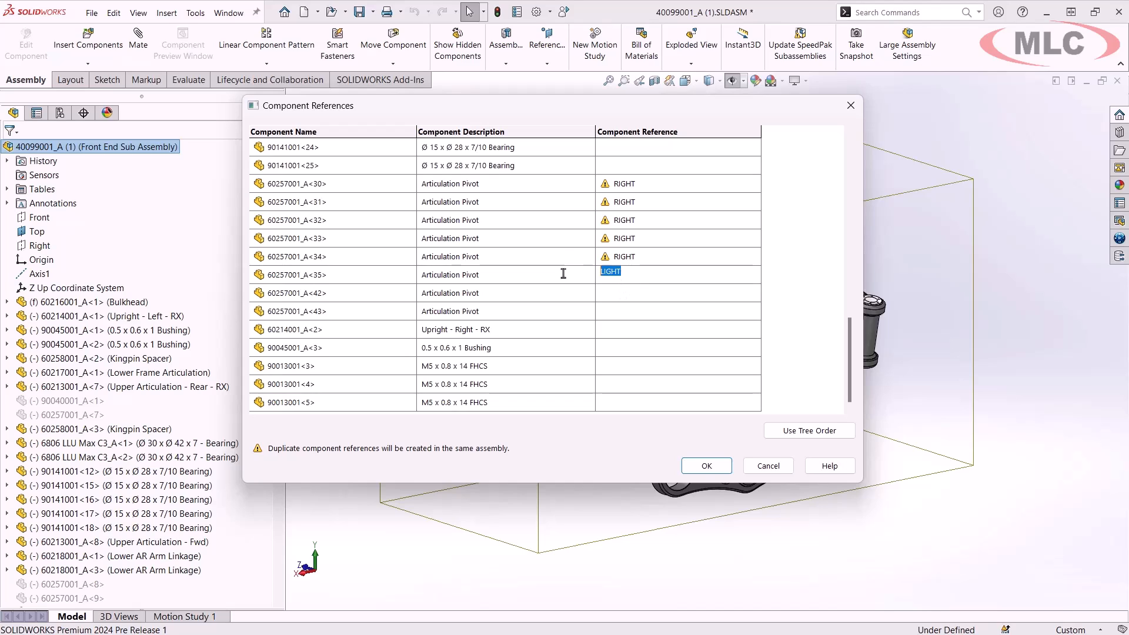
click(645, 293)
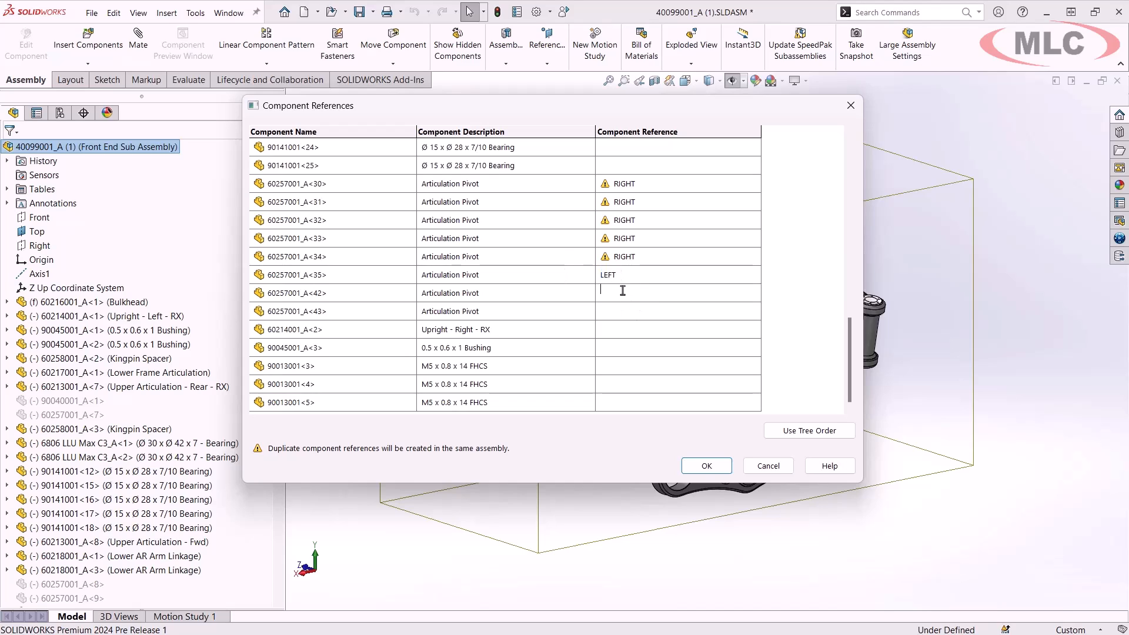
text(LEFT)
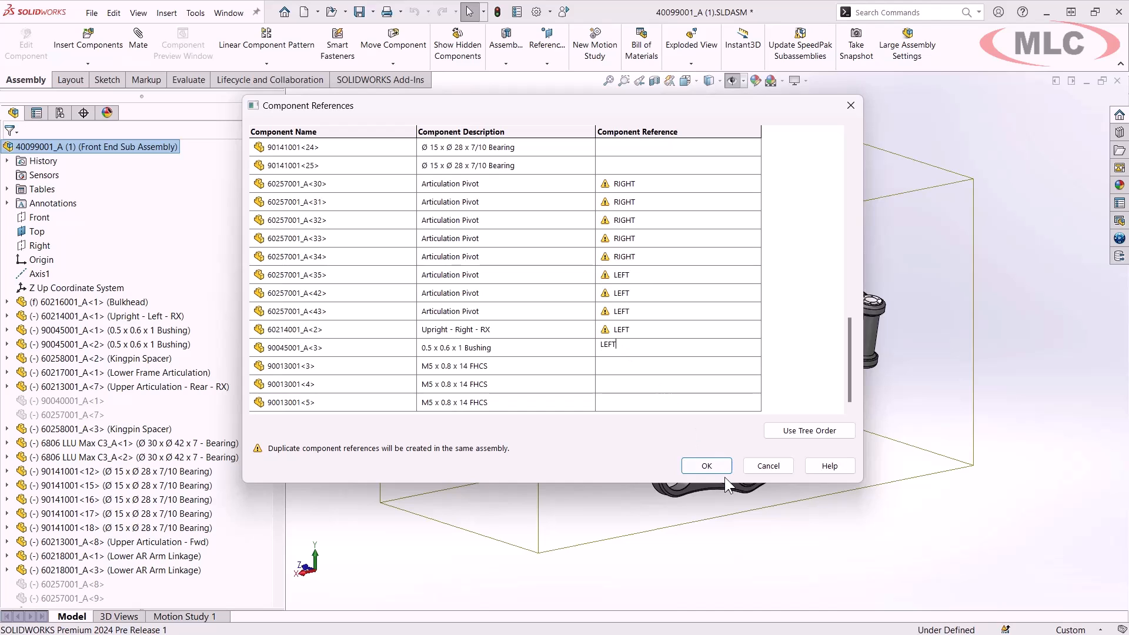
click(706, 466)
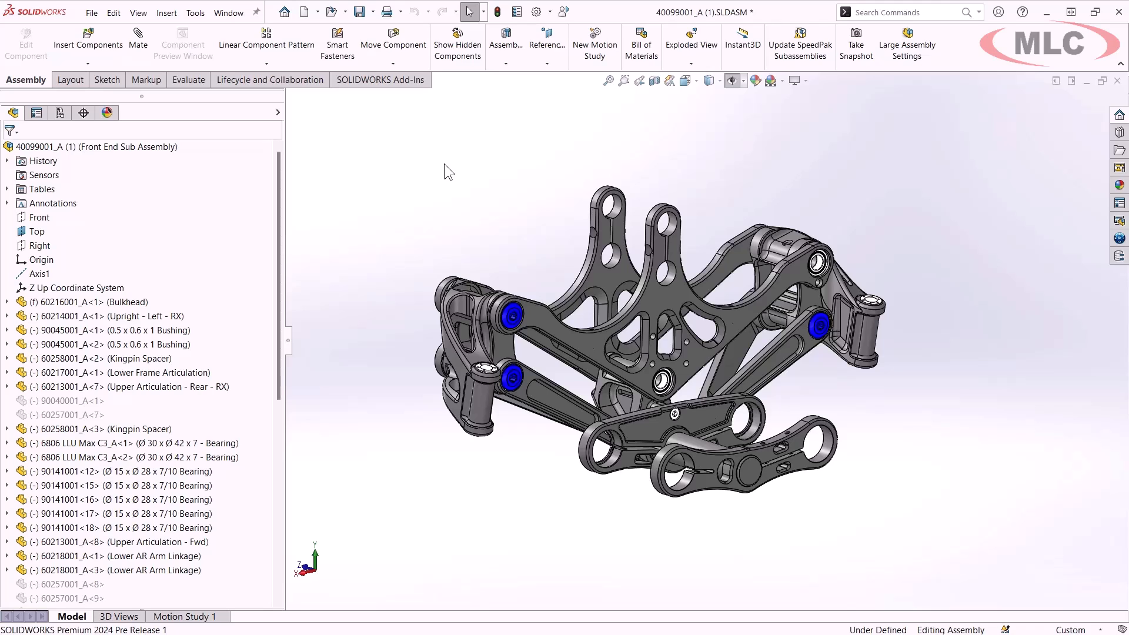
mouse_move(420, 177)
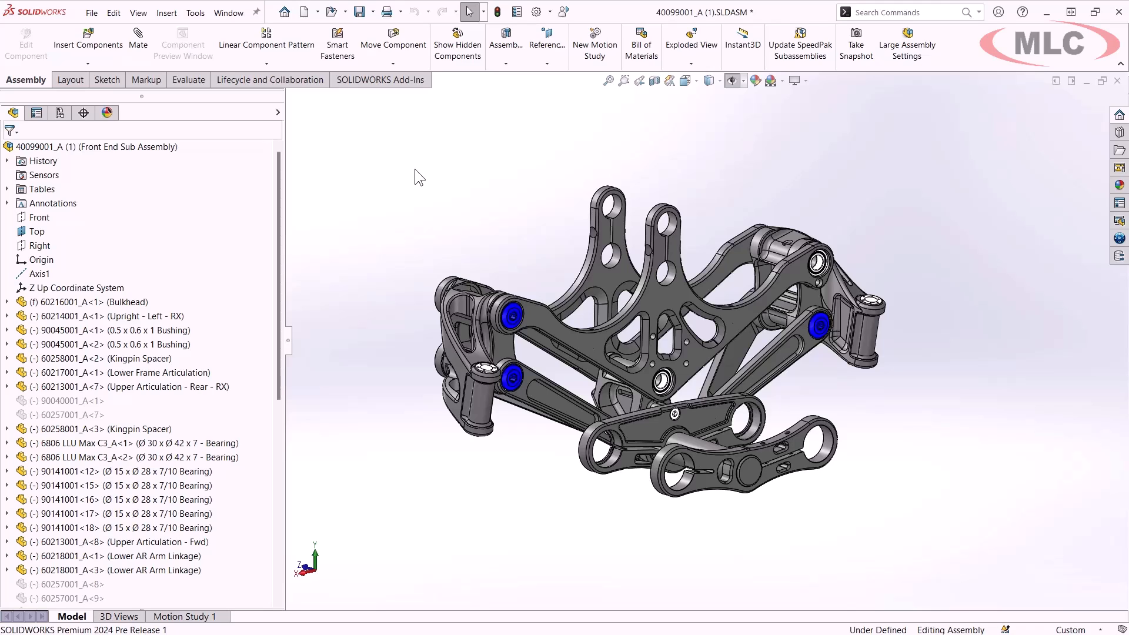
mouse_move(400, 188)
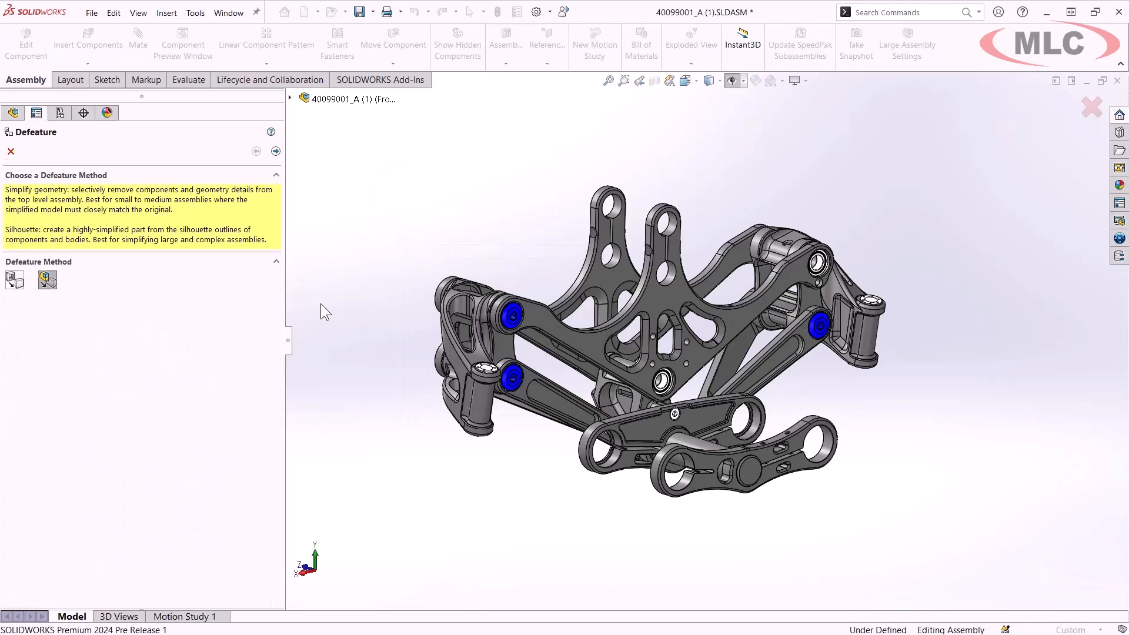
mouse_move(169, 312)
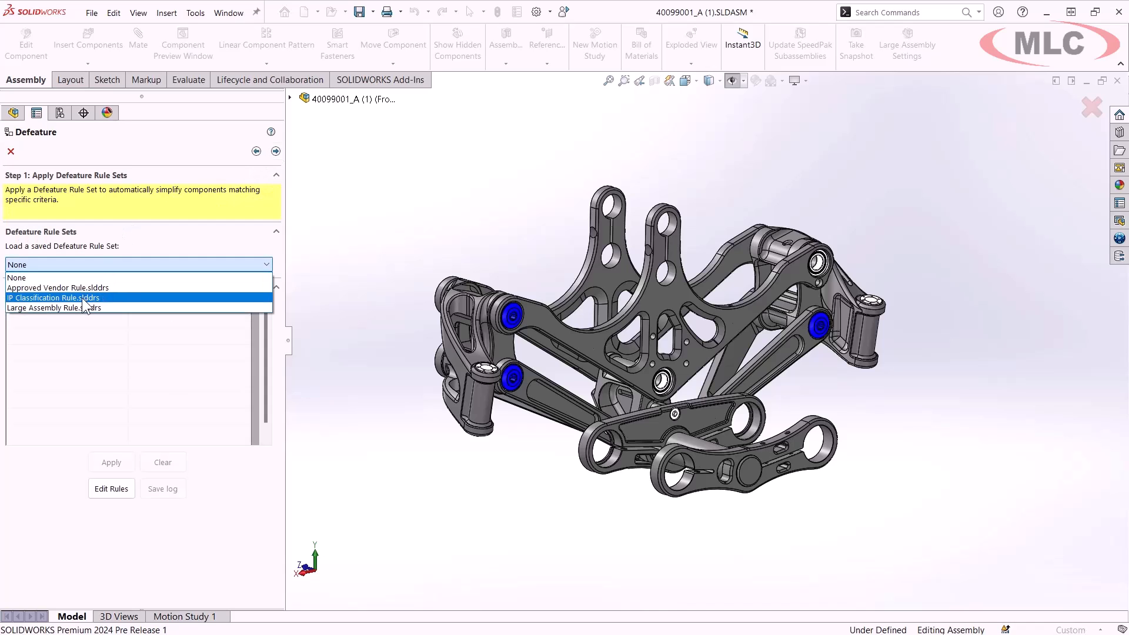
Step: Load the IP Classification Rule.slddrs rule set into the Defeature operation
click(58, 297)
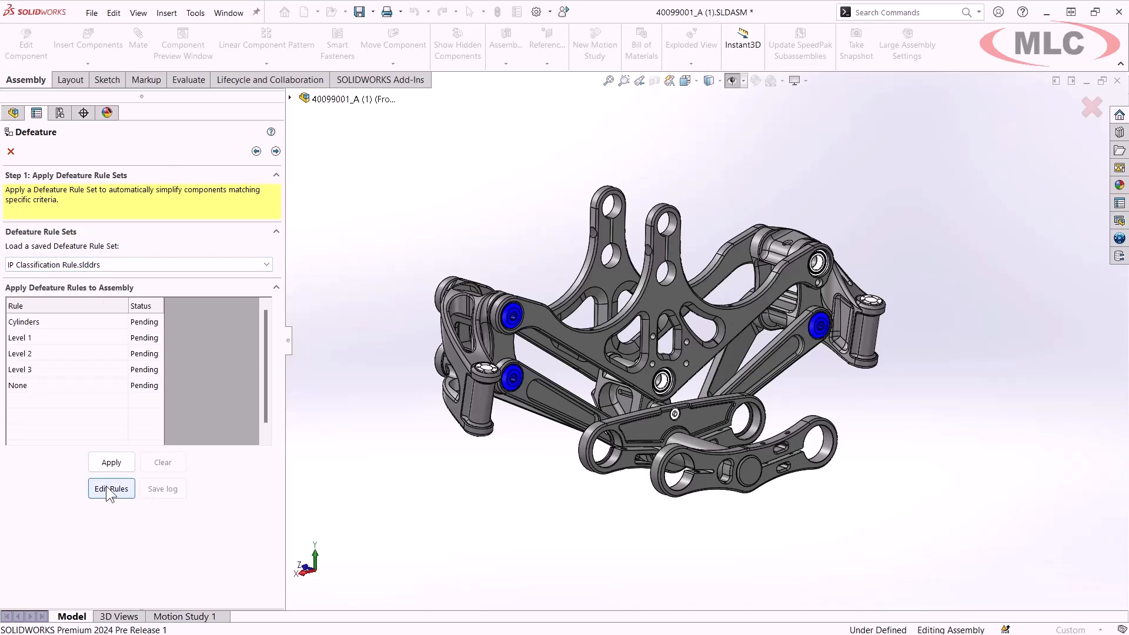
click(110, 488)
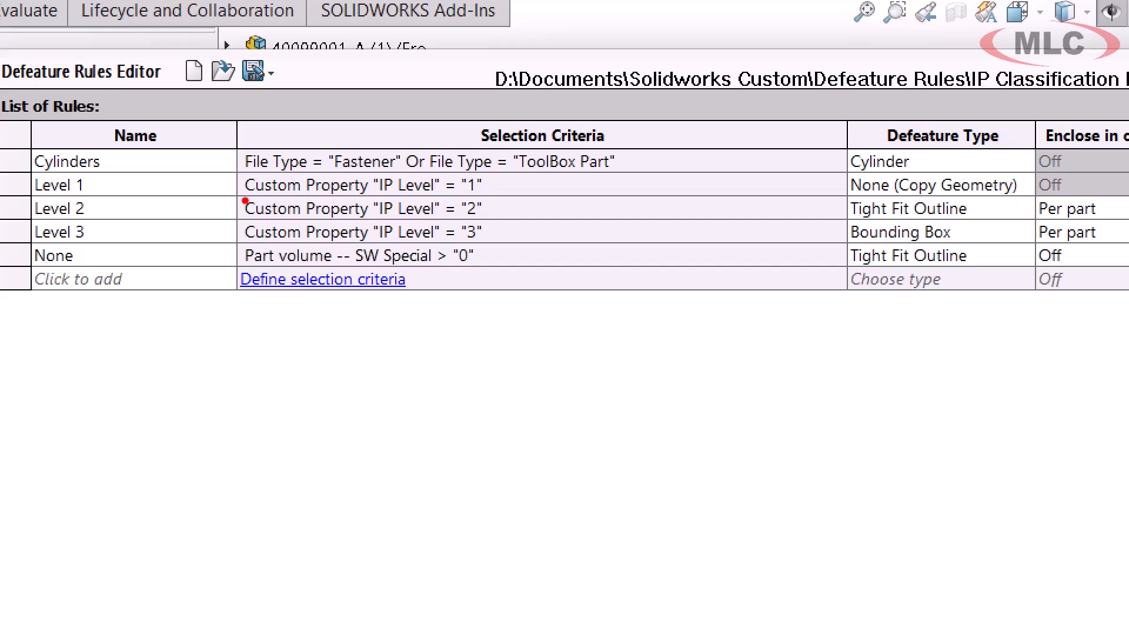
mouse_move(365, 203)
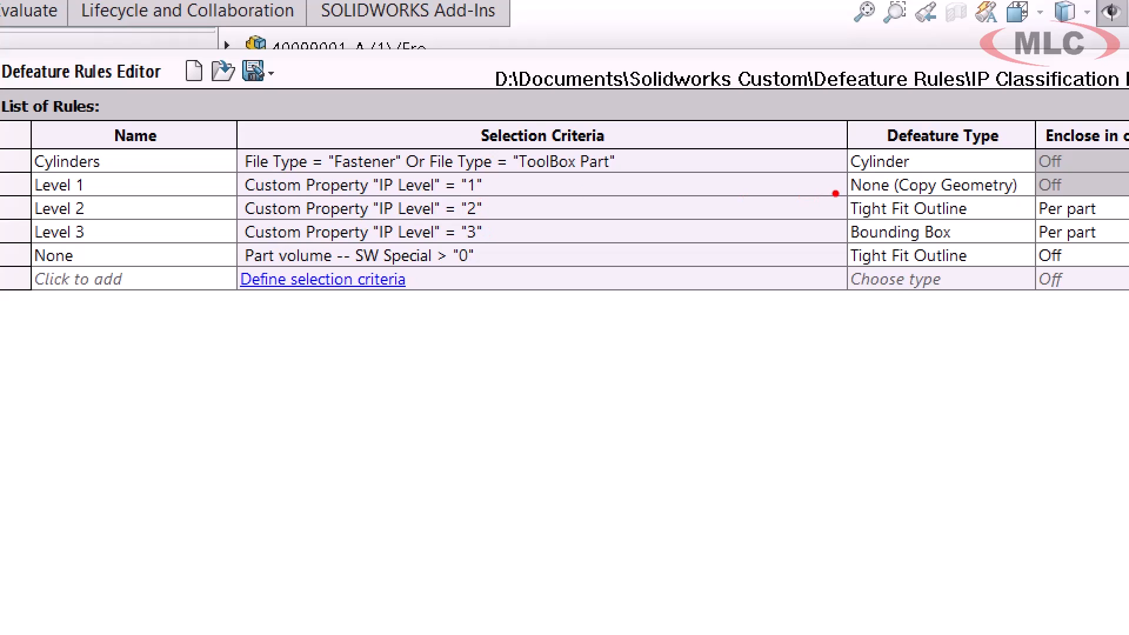
mouse_move(849, 196)
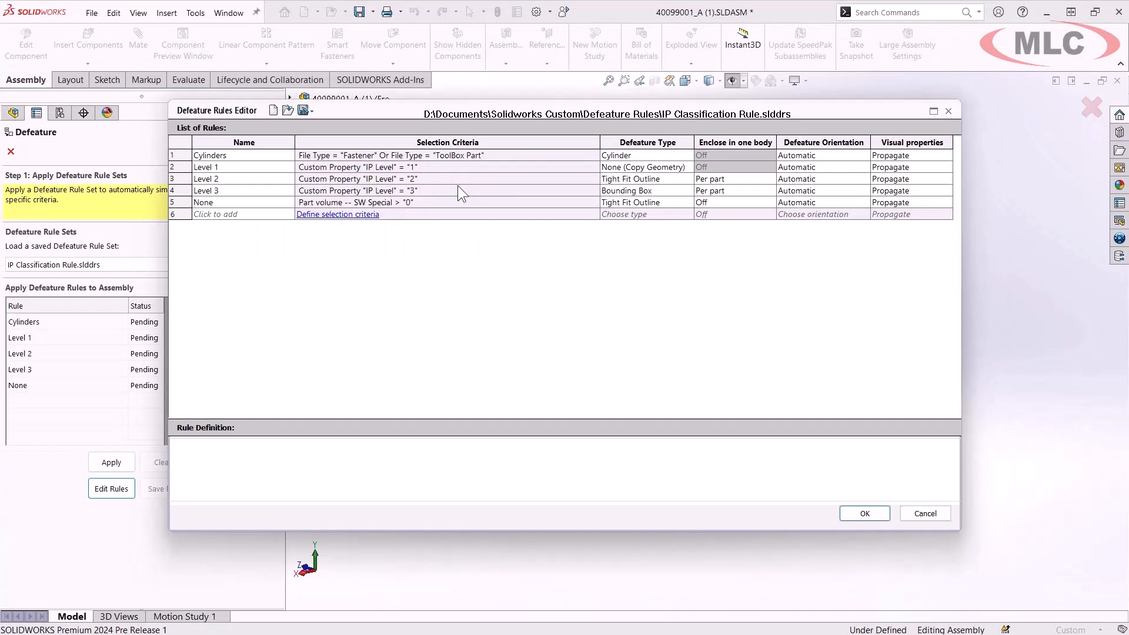
click(337, 214)
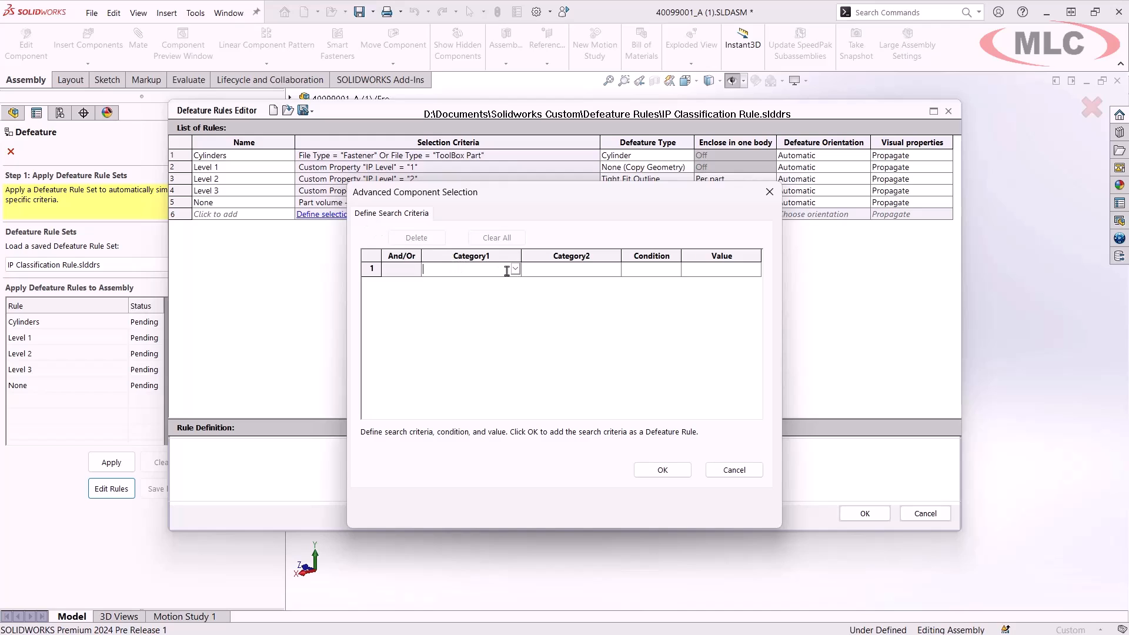
click(515, 269)
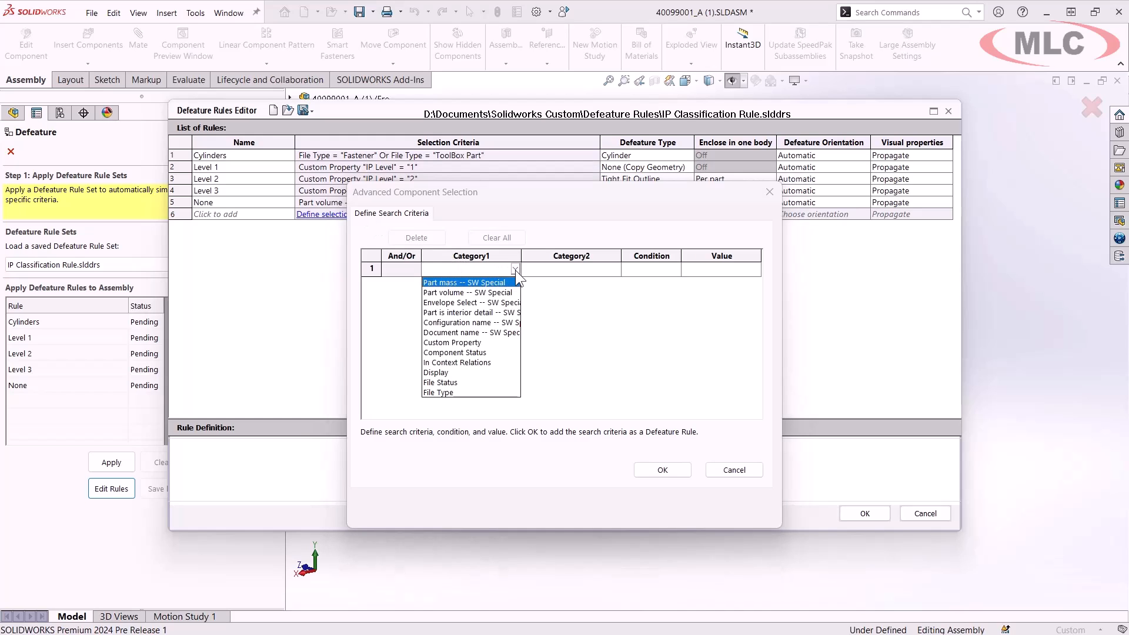
mouse_move(587, 305)
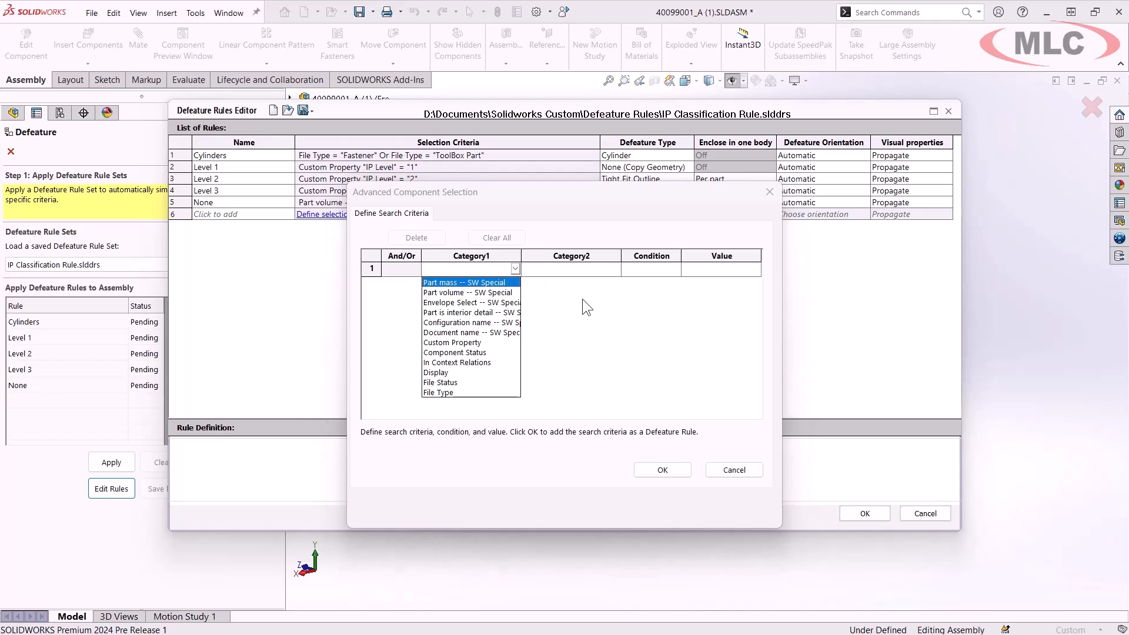
click(662, 470)
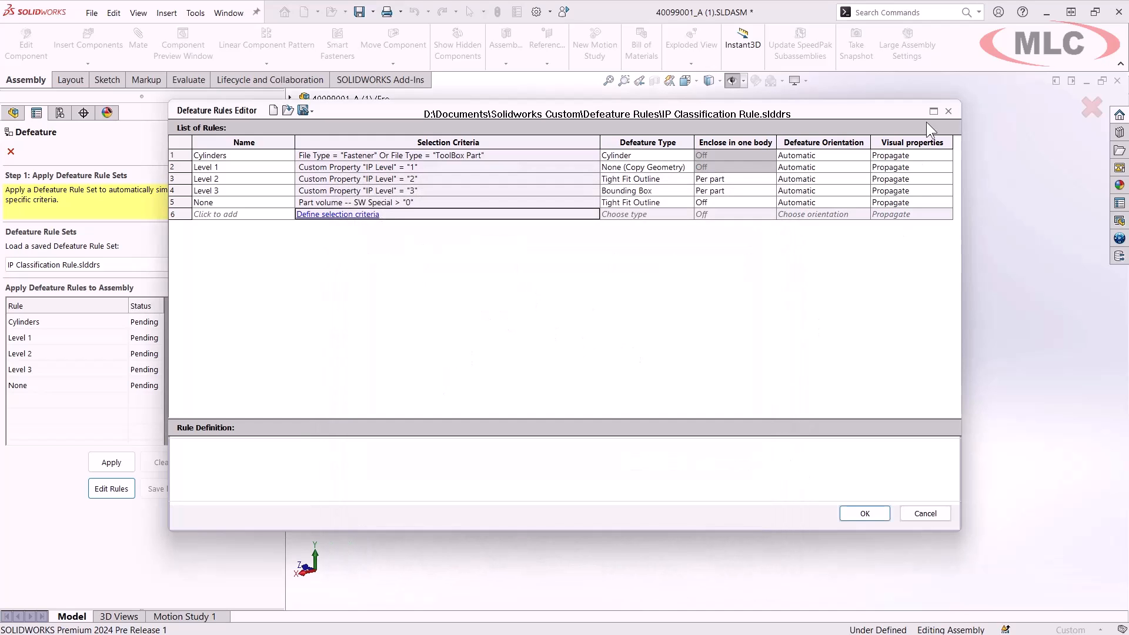
Step: Apply the IP classification rules and advance to the Defeature Complete results page
click(865, 513)
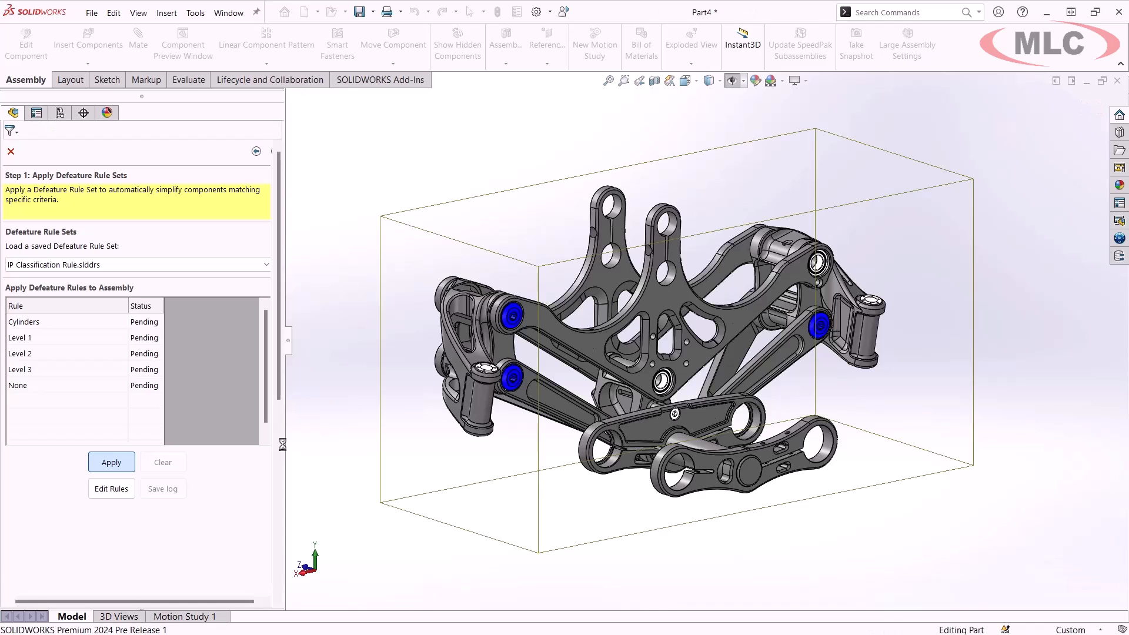
click(111, 461)
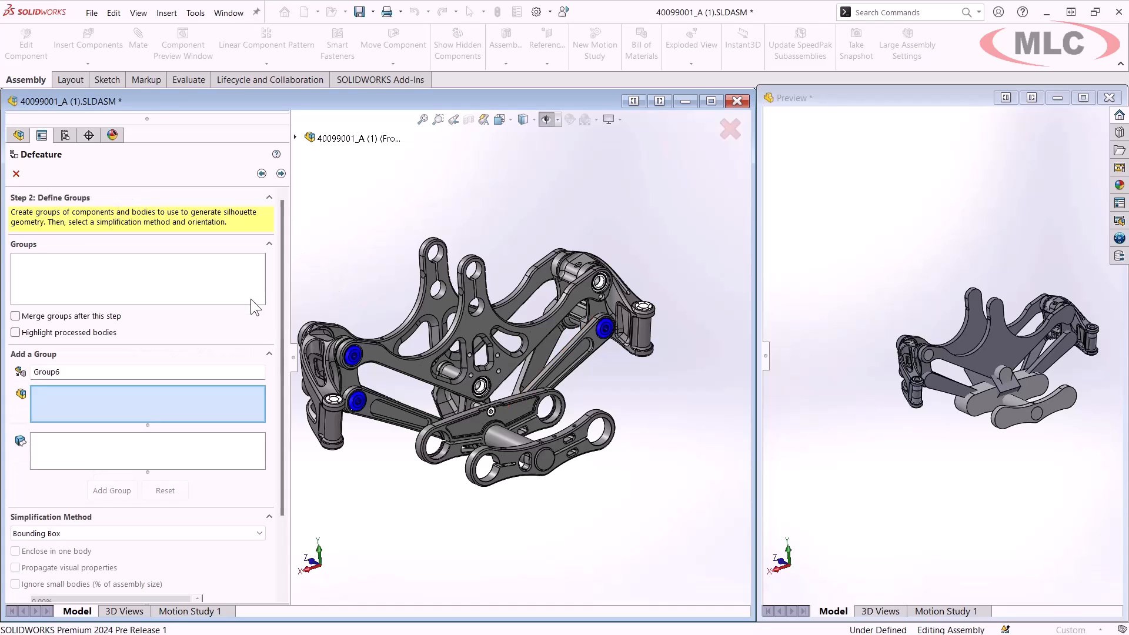
mouse_move(136, 443)
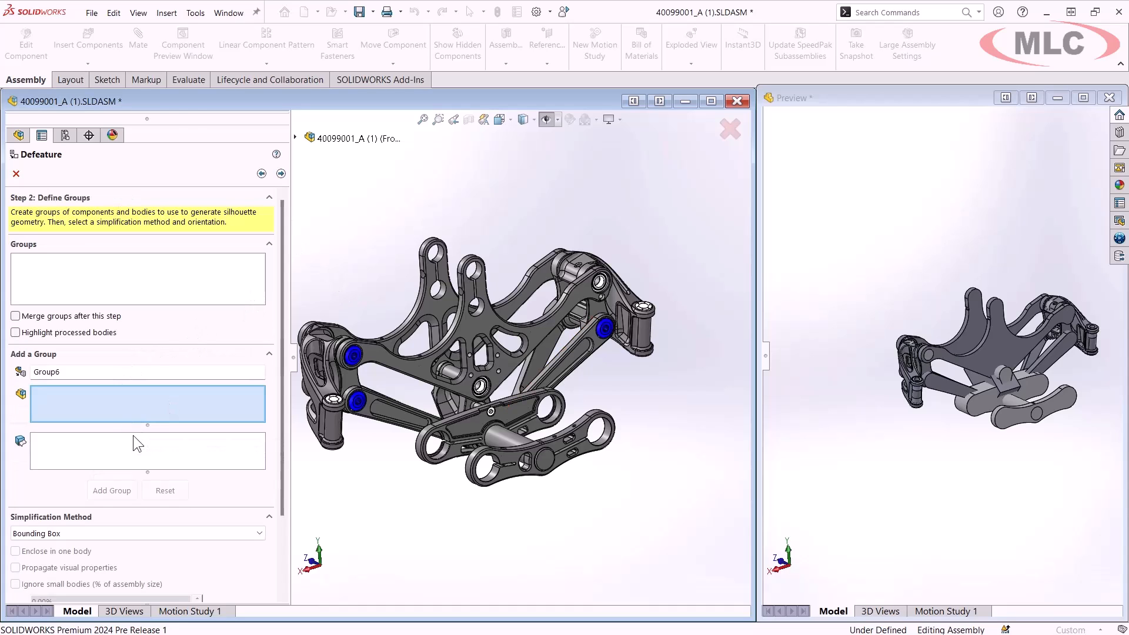
mouse_move(118, 560)
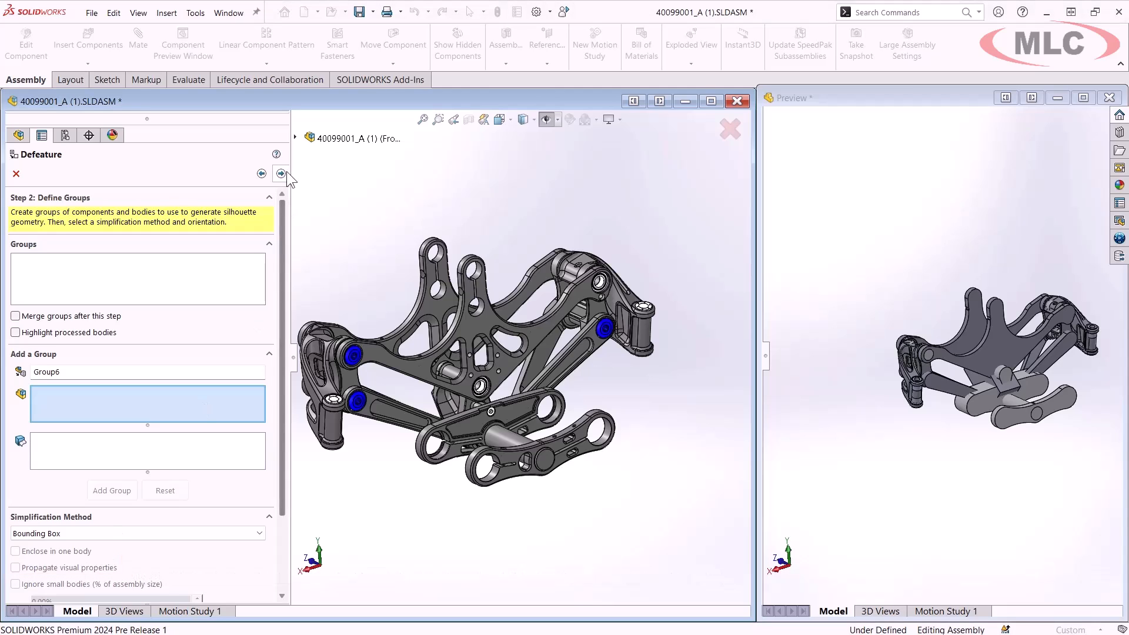
click(280, 174)
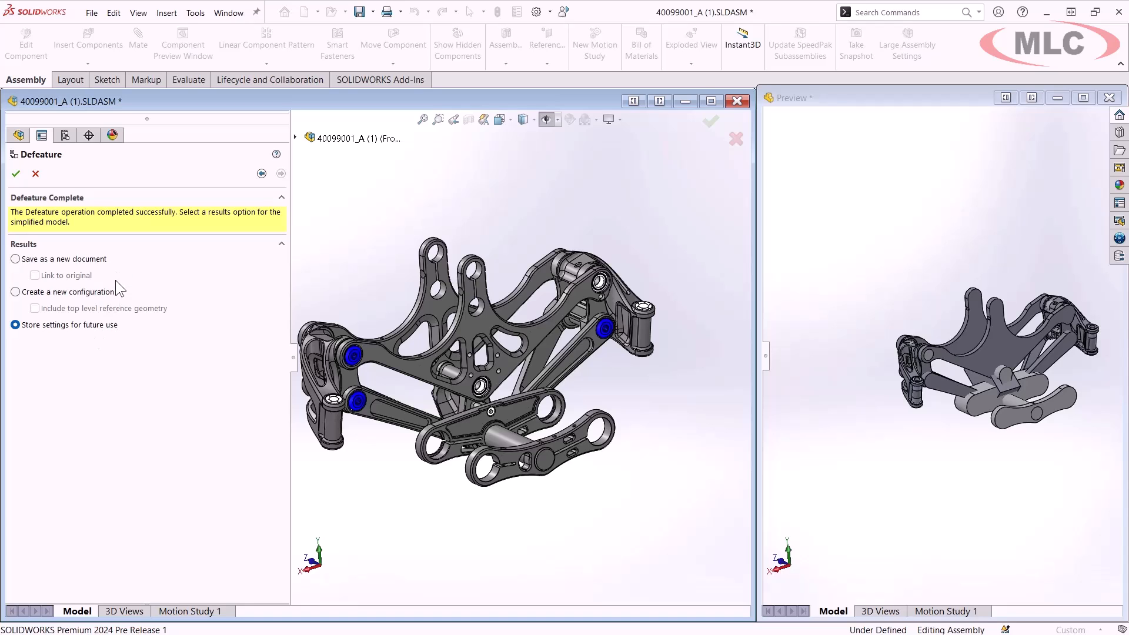
mouse_move(53, 190)
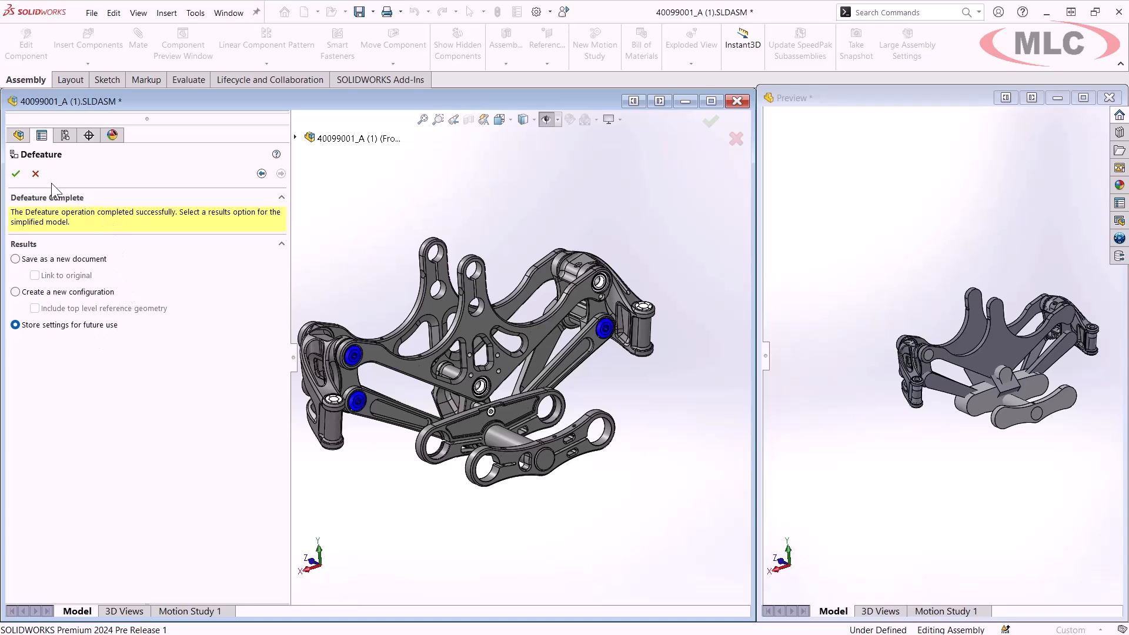
mouse_move(35, 174)
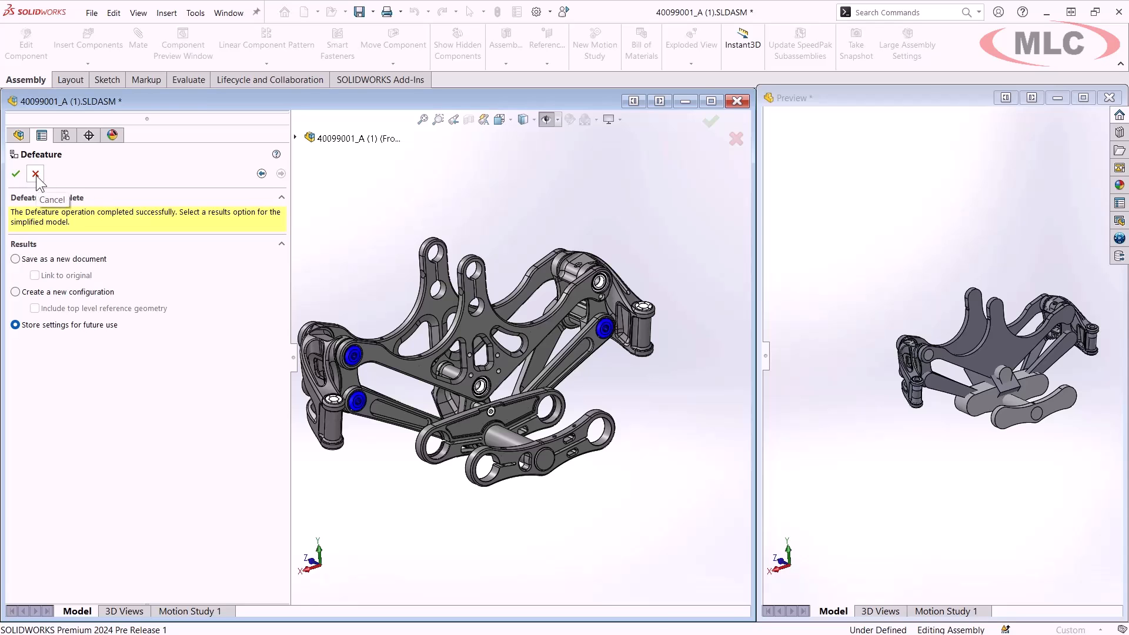
Step: Cancel the Defeature tool and start opening a file from the File menu
click(36, 173)
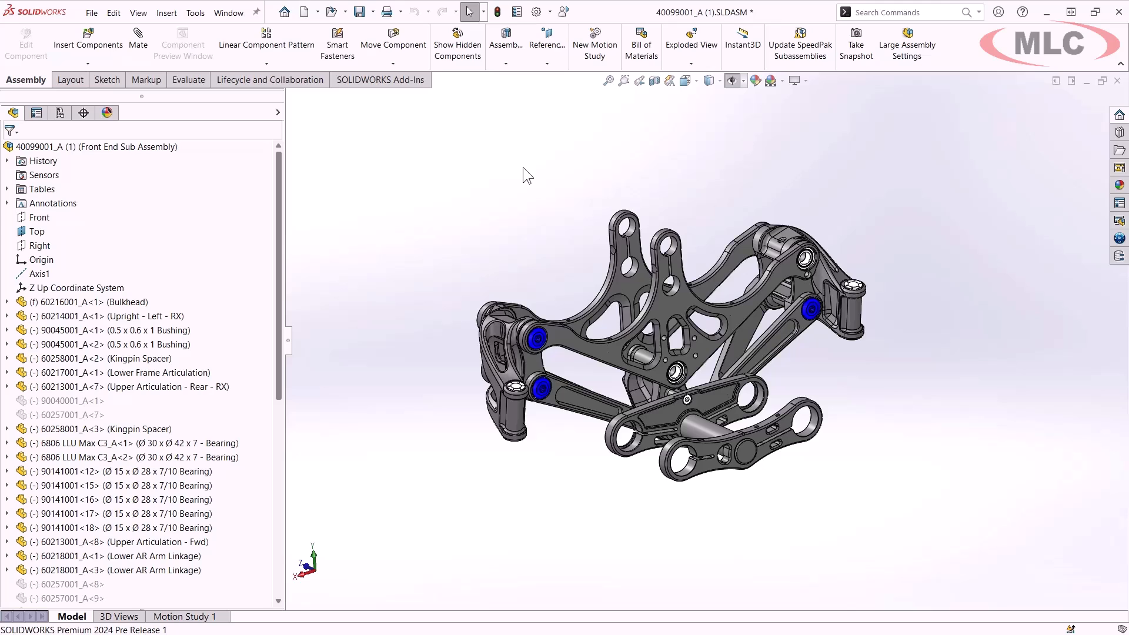
click(91, 11)
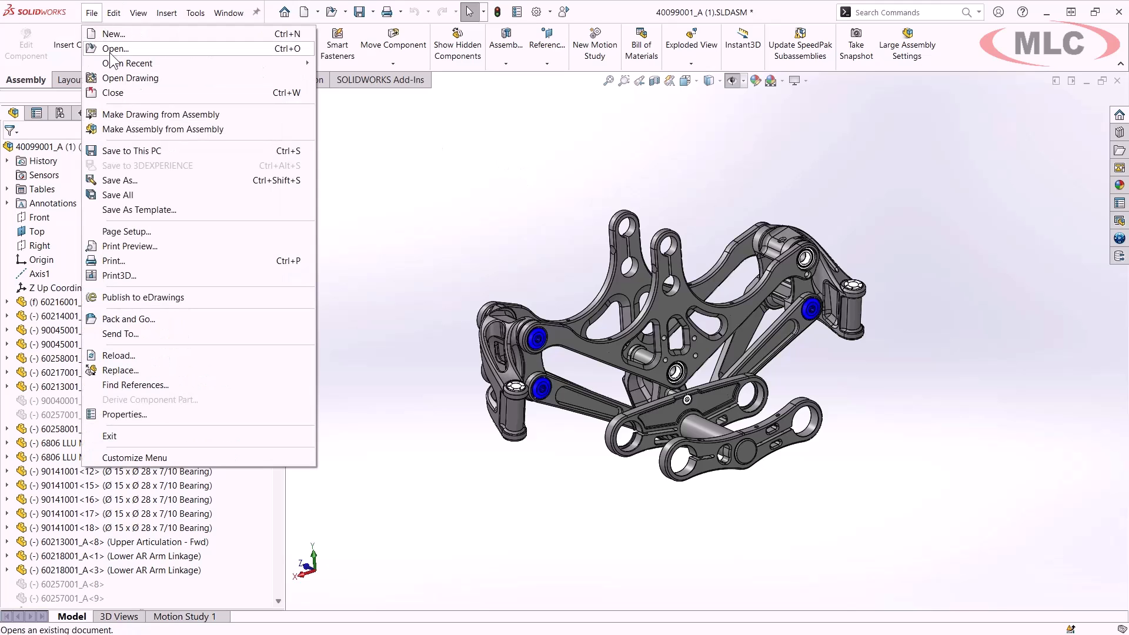
click(116, 49)
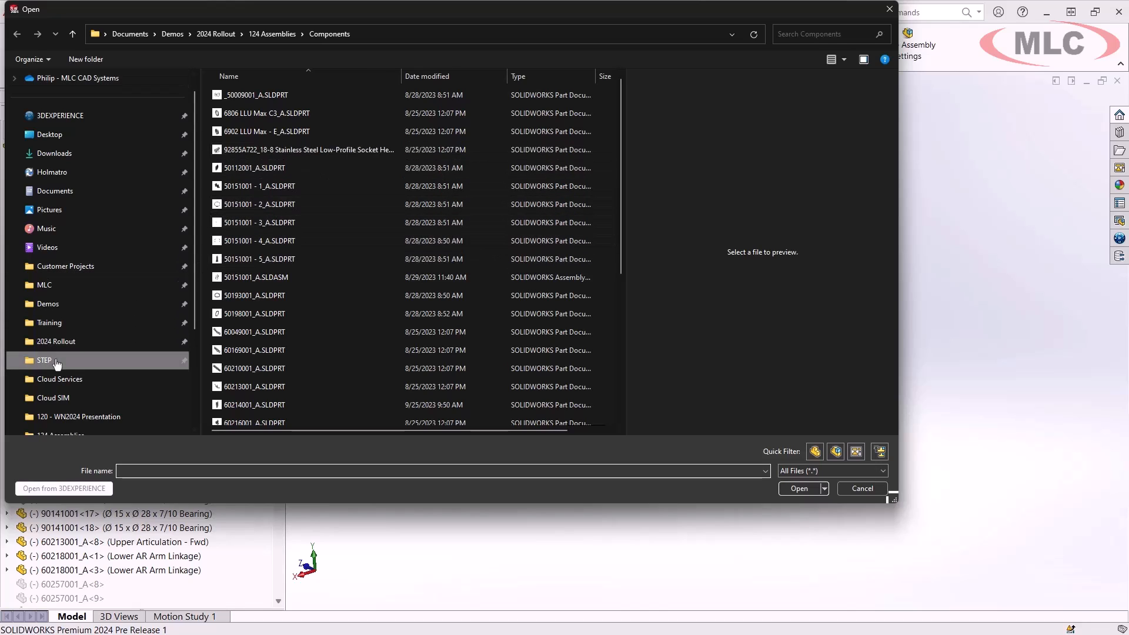
Step: Browse into the STEP folder to 40099001.STEP and enable the import filter
double_click(43, 361)
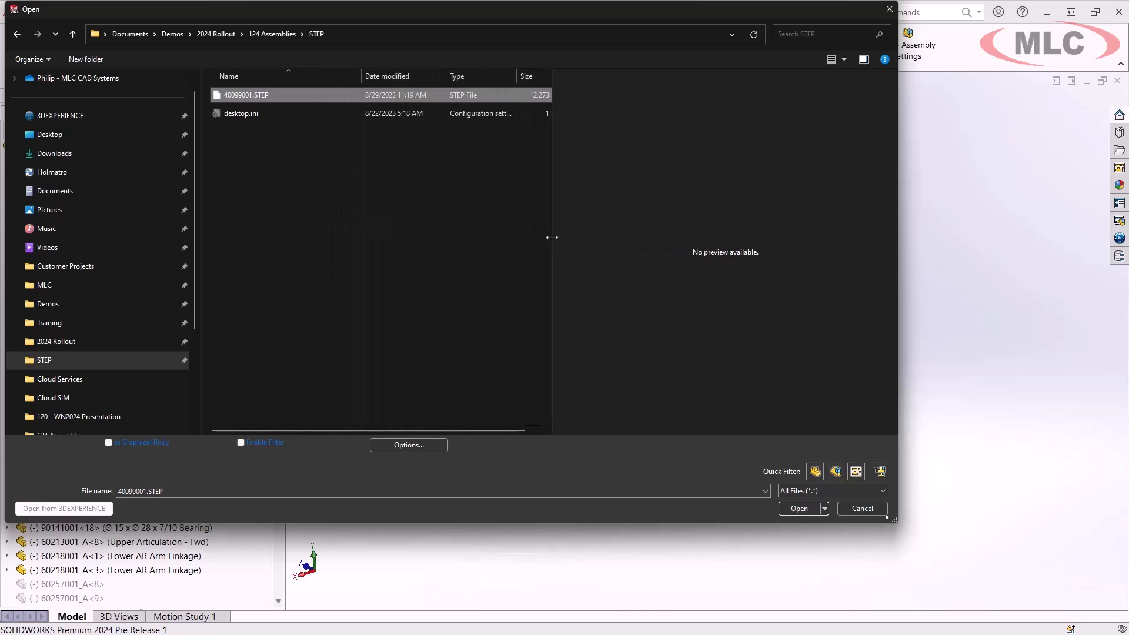
mouse_move(556, 134)
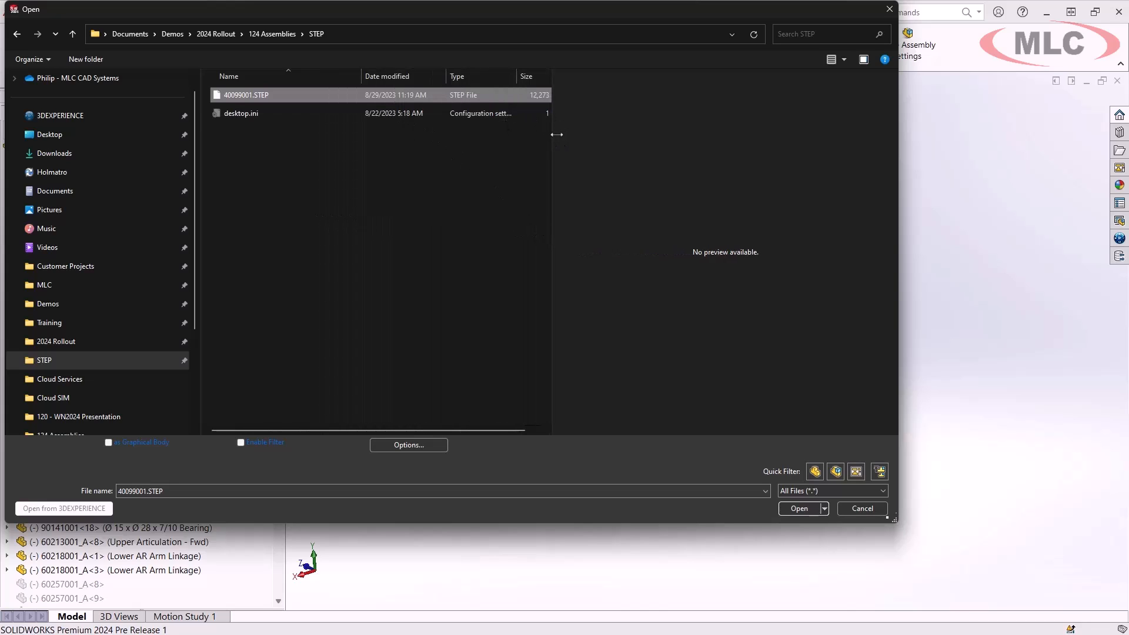
click(241, 442)
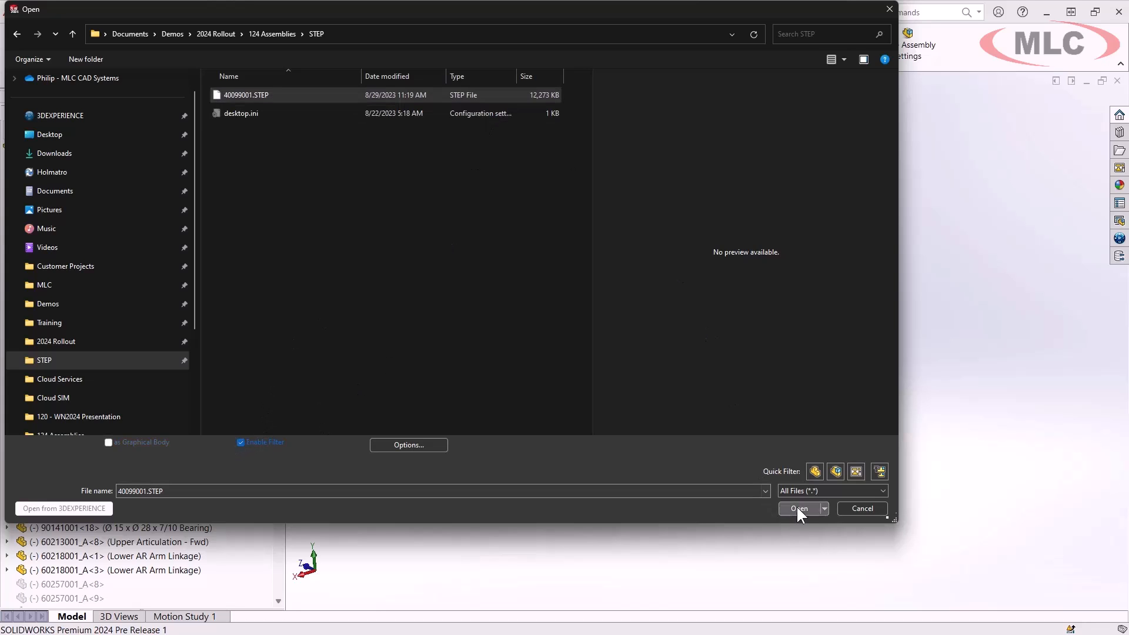
Step: Import only bracket component 60213001 from 40099001.STEP into the new assembly
click(799, 508)
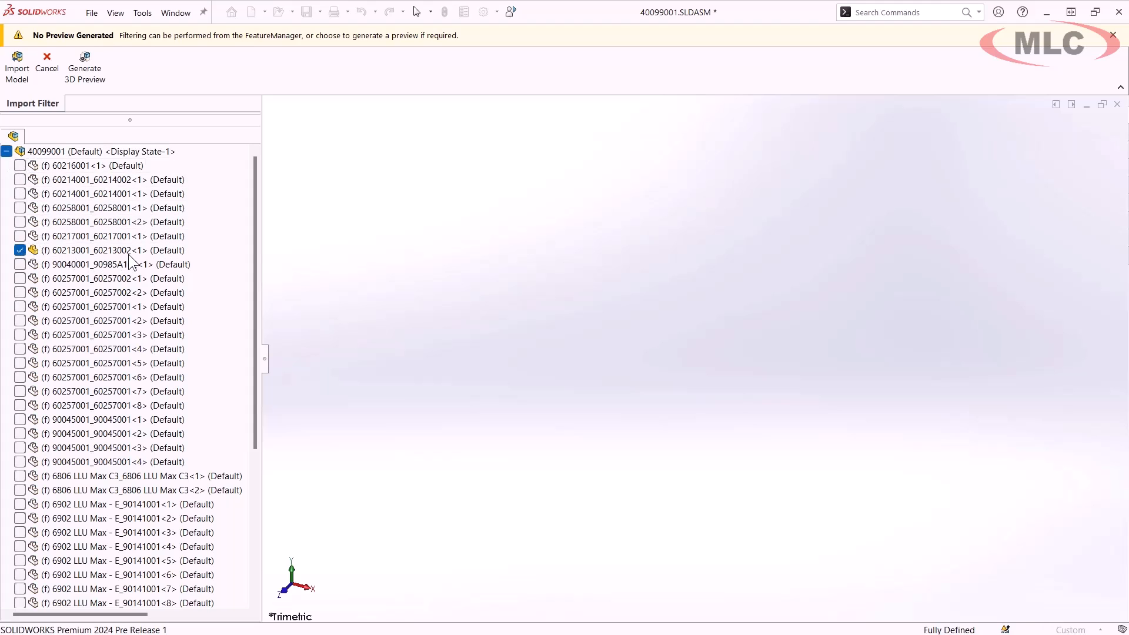
click(85, 64)
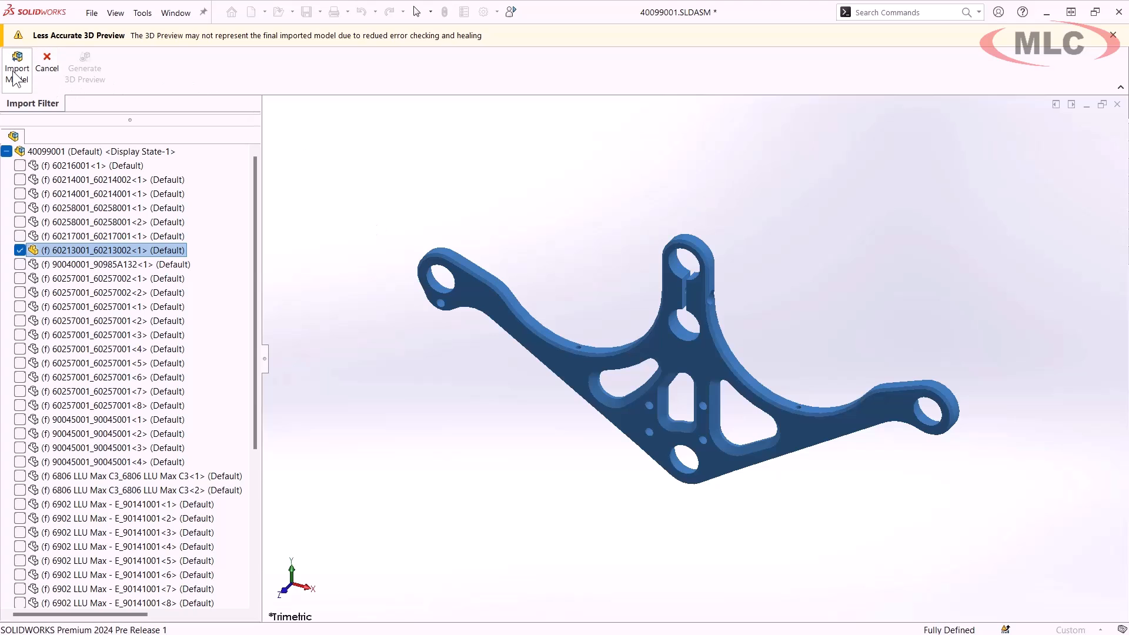
click(17, 65)
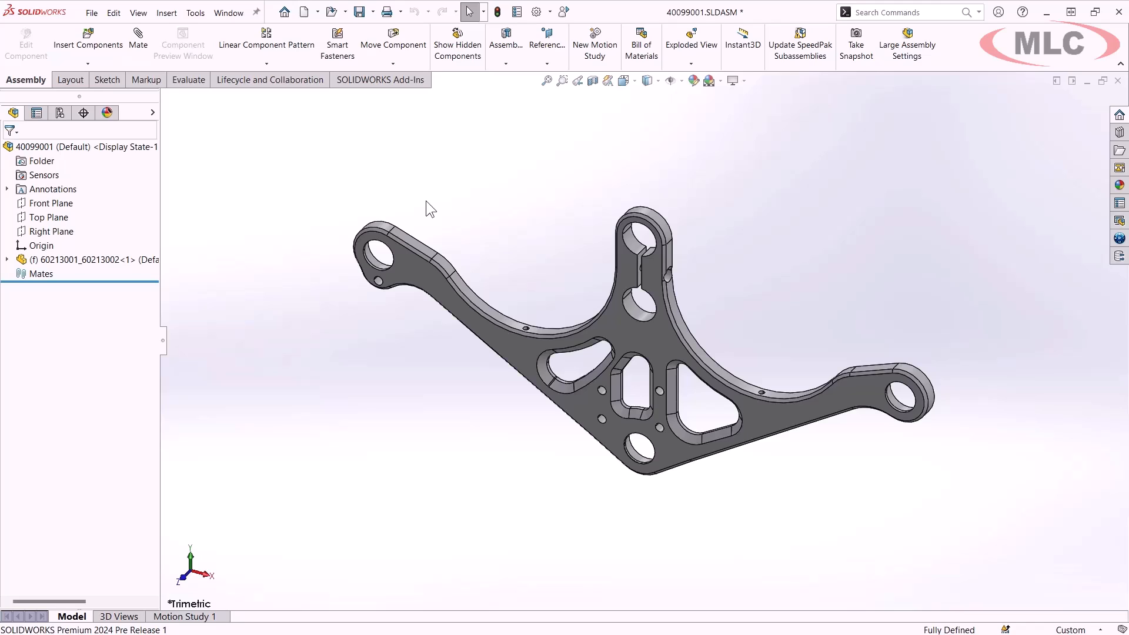
mouse_move(360, 159)
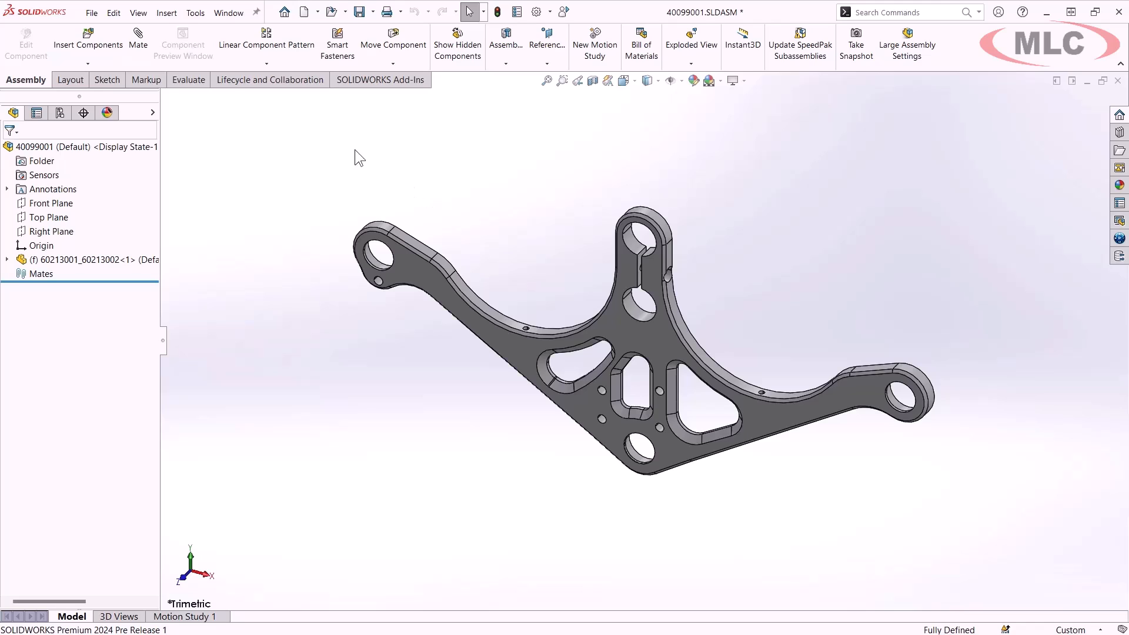
Step: Bring up Save As for assembly 40099001 and browse the save-type formats
click(108, 13)
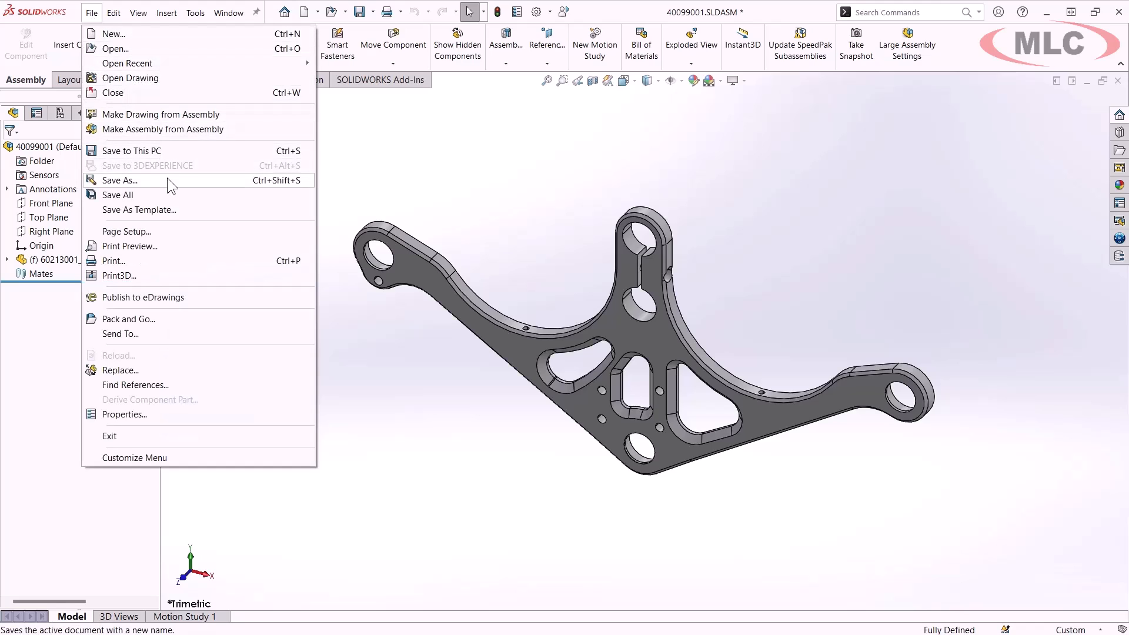
click(119, 181)
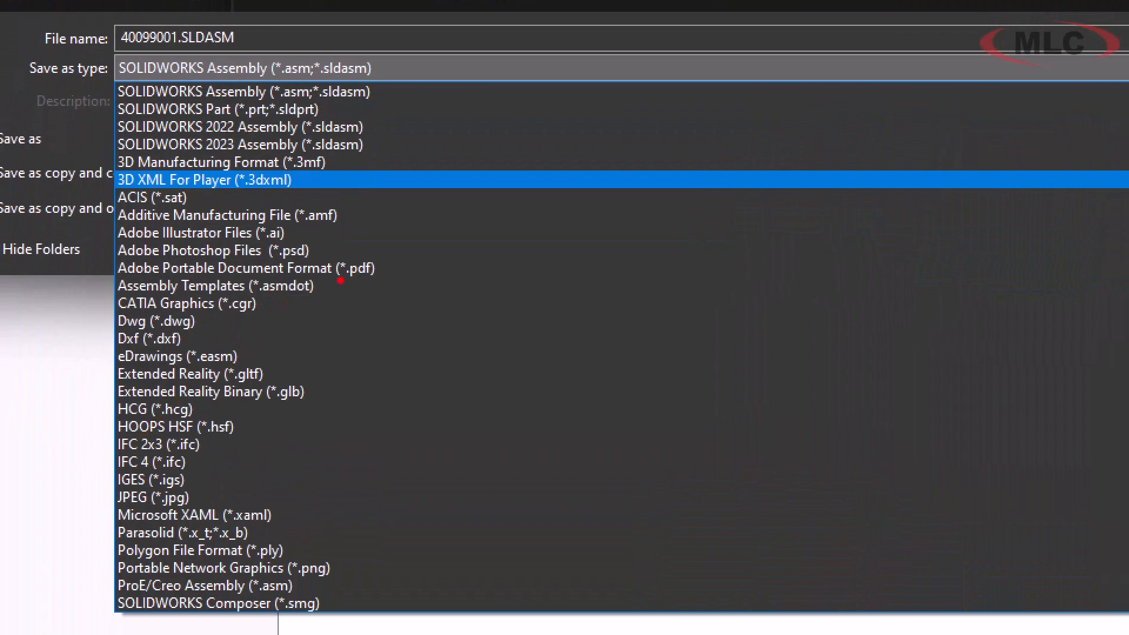
mouse_move(374, 417)
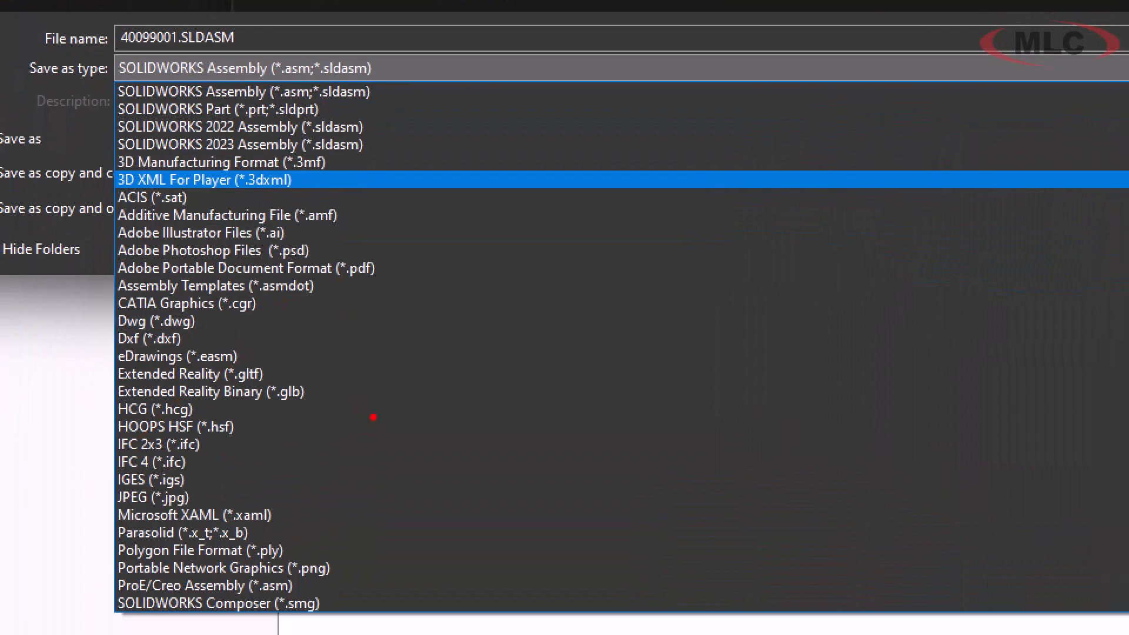